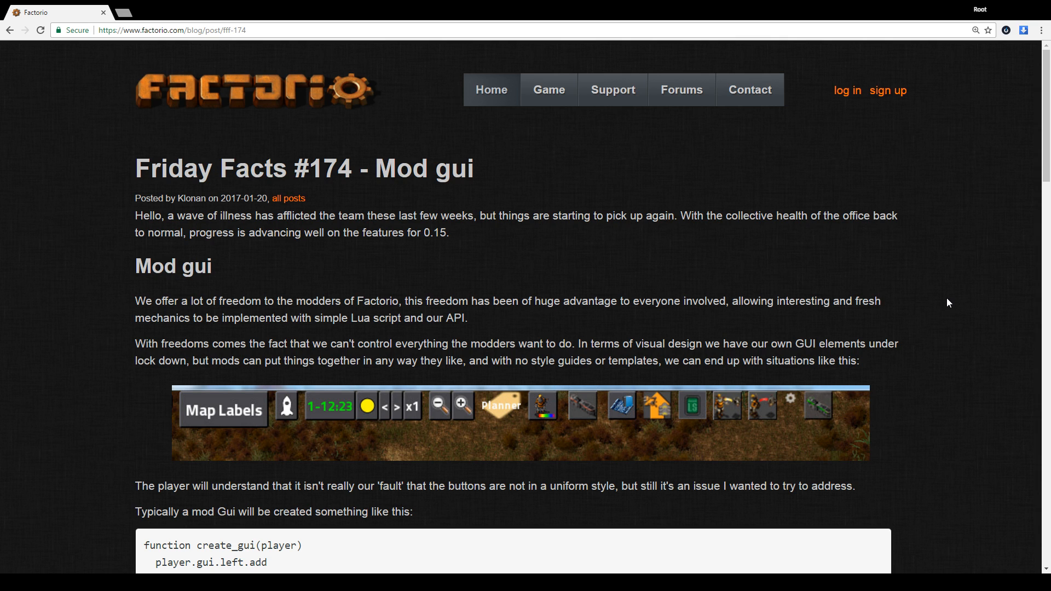
Step: Scroll the Friday Facts #174 page up and down around the mod_gui Lua code block
{"action": "scroll", "scroll_direction": "down", "scroll_amount": 3}
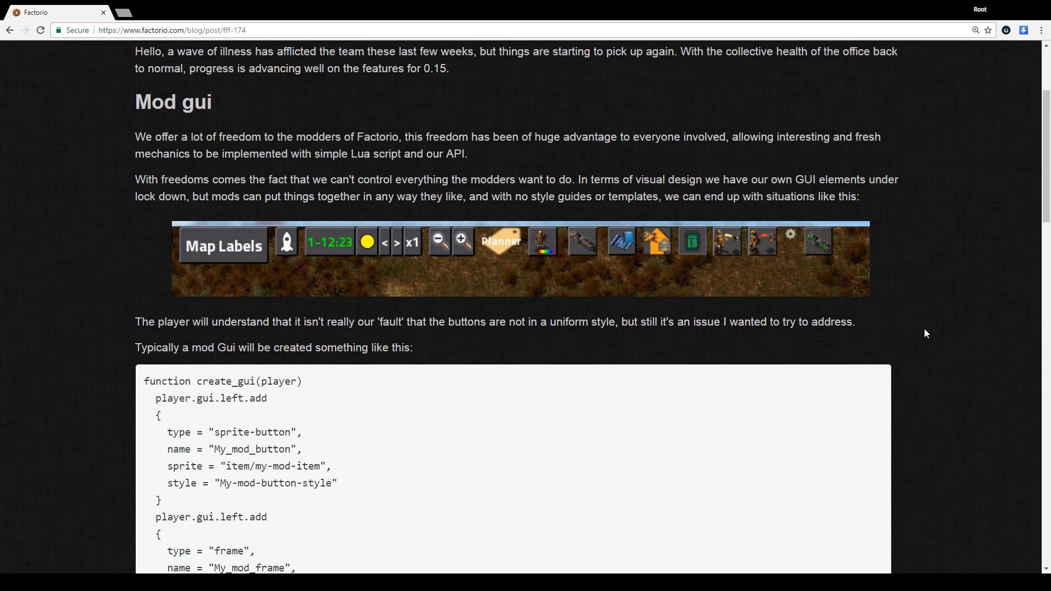
{"action": "scroll", "scroll_direction": "down", "scroll_amount": 3}
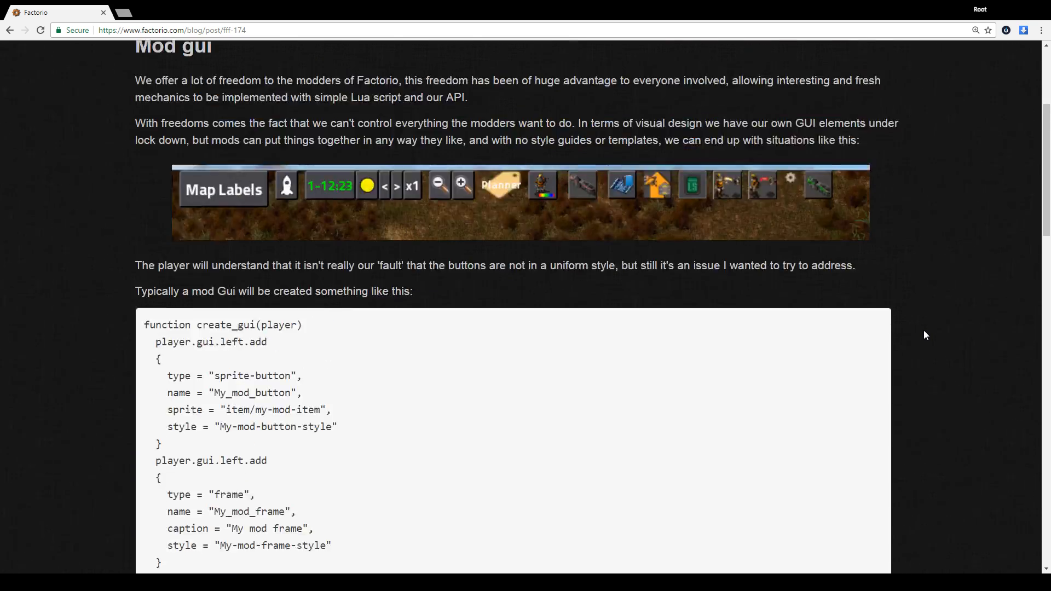
{"action": "scroll", "scroll_direction": "up", "scroll_amount": 3}
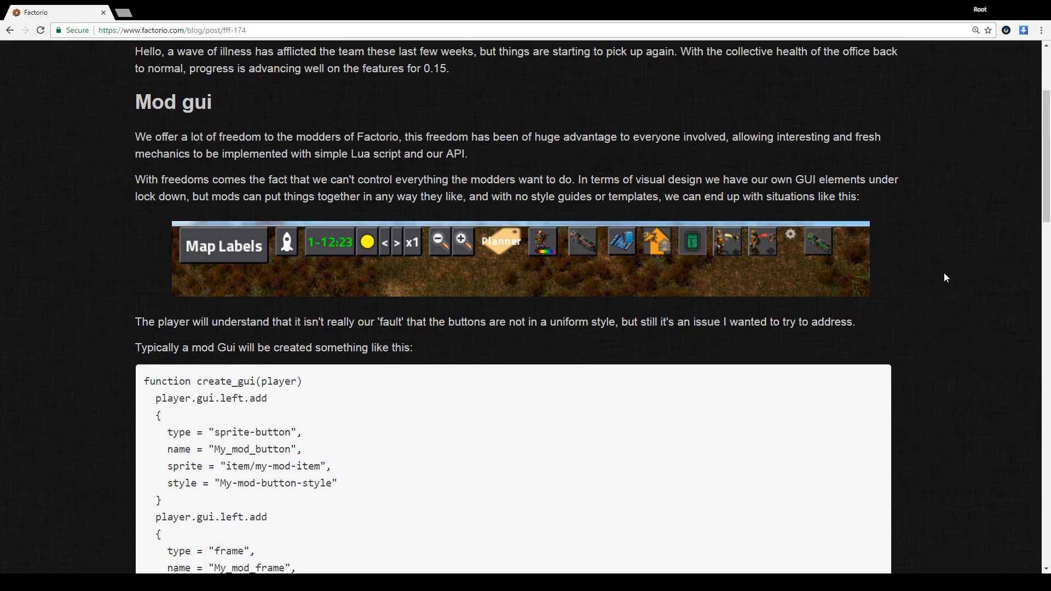
{"action": "scroll", "scroll_direction": "down", "scroll_amount": 3}
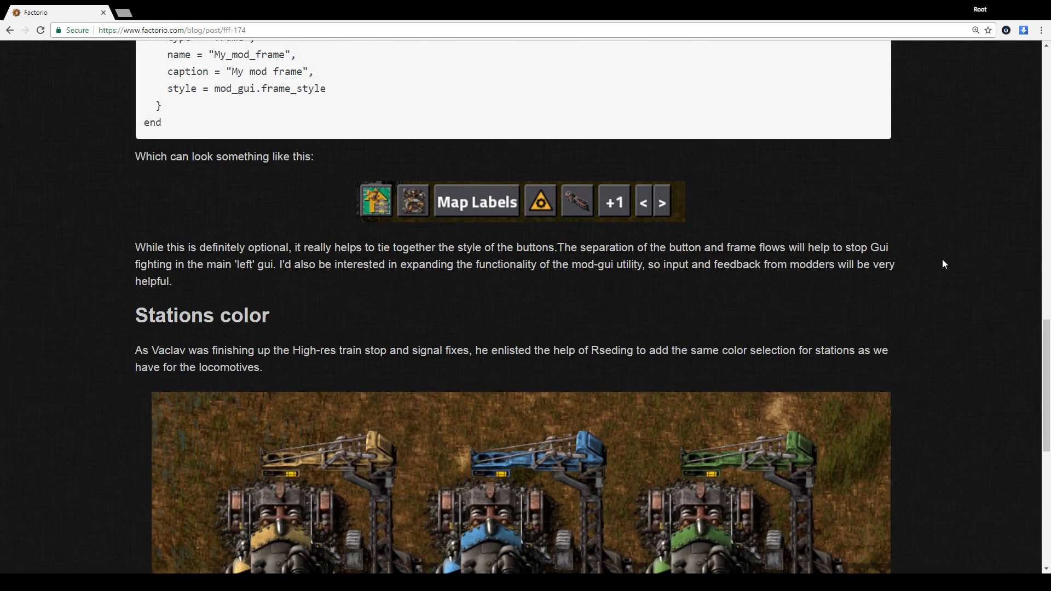
{"action": "mouse_move", "coordinate": [902, 249]}
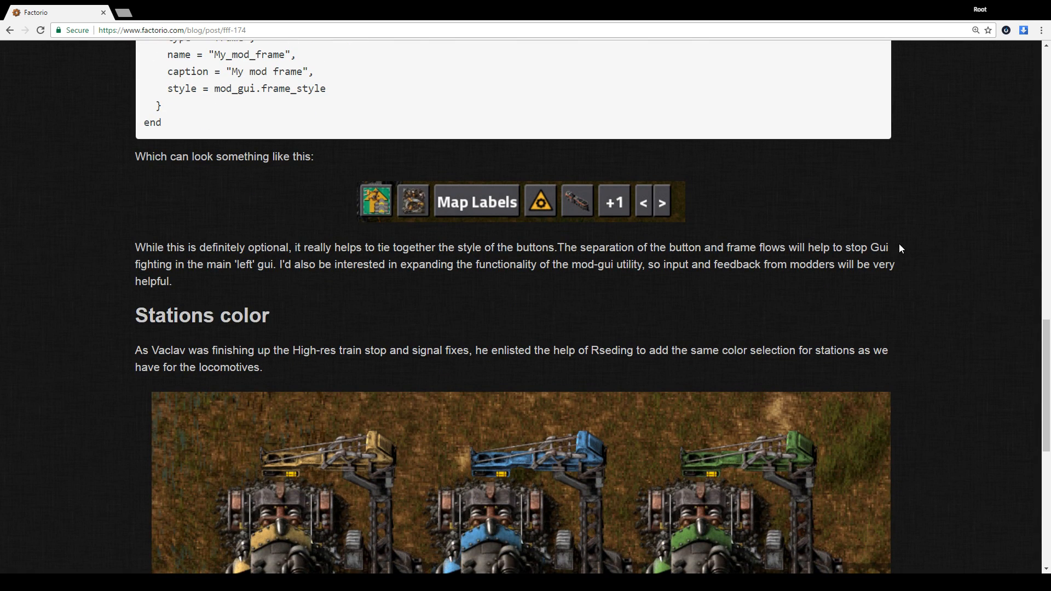
{"action": "scroll", "scroll_direction": "up", "scroll_amount": 3}
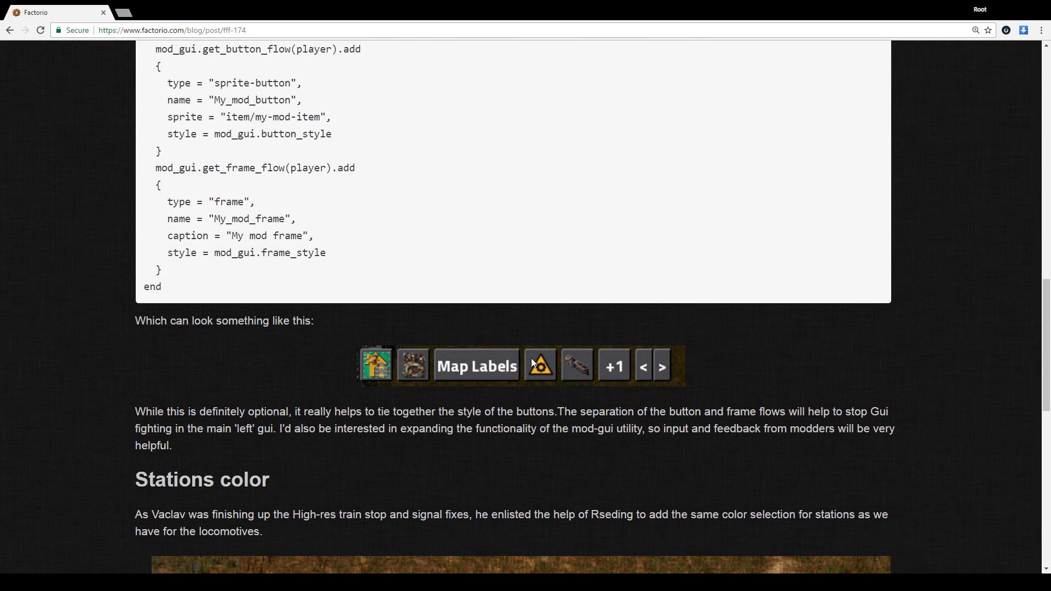
{"action": "scroll", "scroll_direction": "up", "scroll_amount": 3}
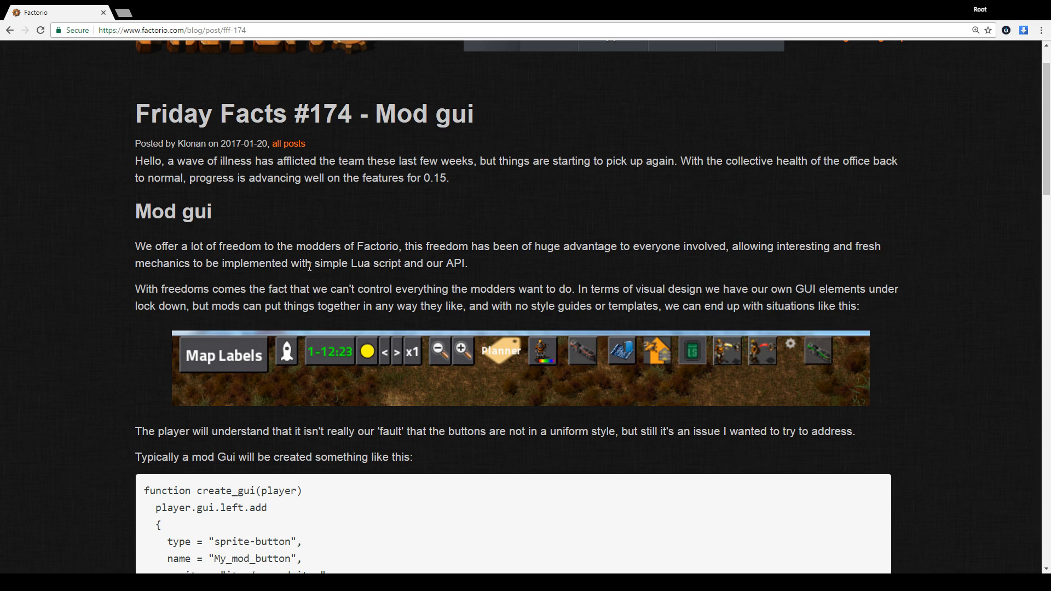
{"action": "mouse_move", "coordinate": [85, 359]}
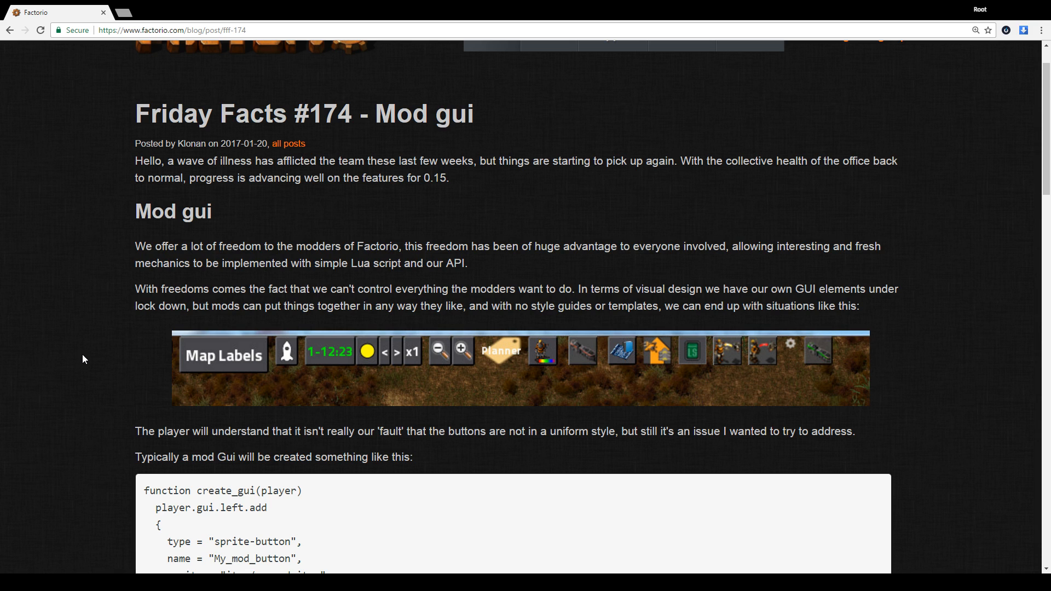
{"action": "scroll", "scroll_direction": "down", "scroll_amount": 3}
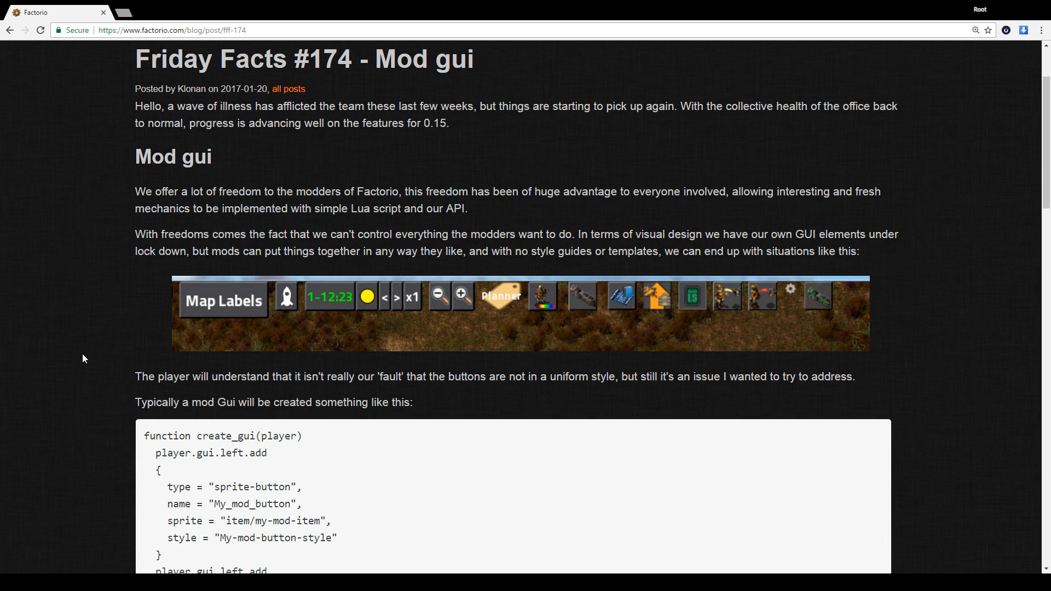
{"action": "mouse_move", "coordinate": [74, 340]}
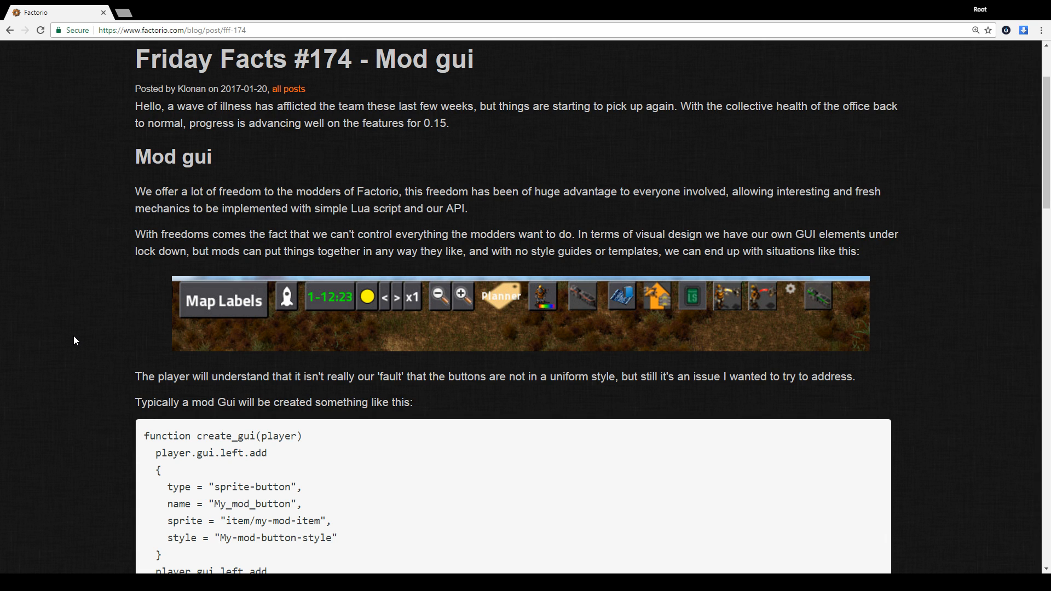
{"action": "scroll", "scroll_direction": "down", "scroll_amount": 3}
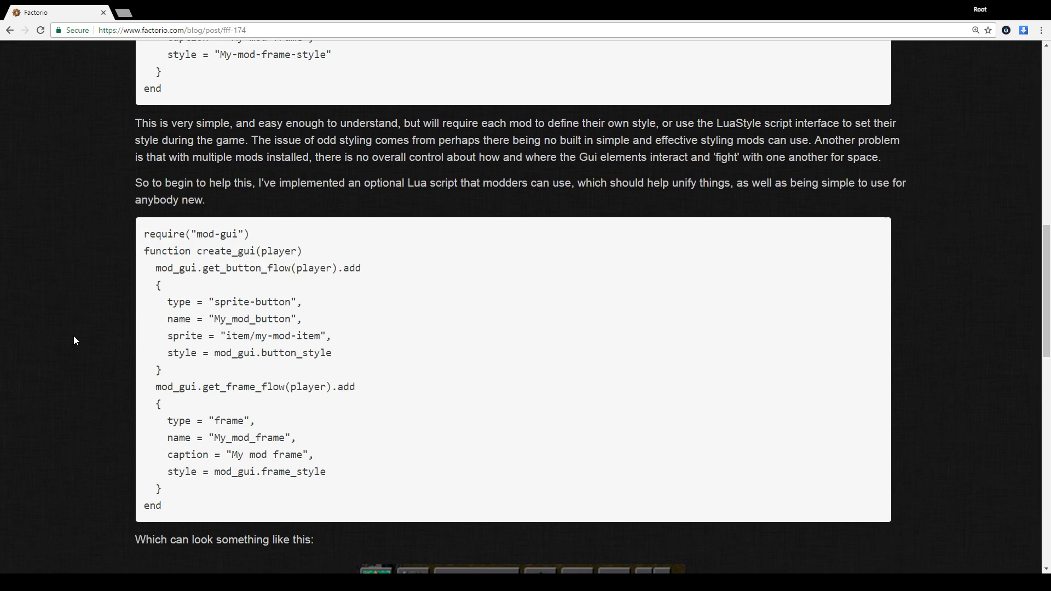
{"action": "scroll", "scroll_direction": "down", "scroll_amount": 3}
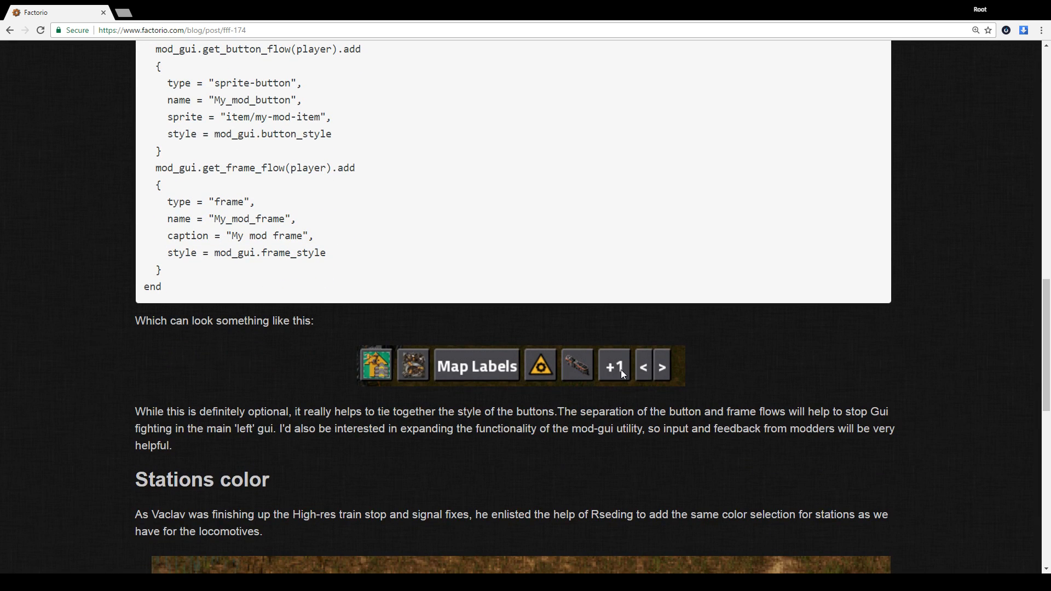
{"action": "mouse_move", "coordinate": [304, 373]}
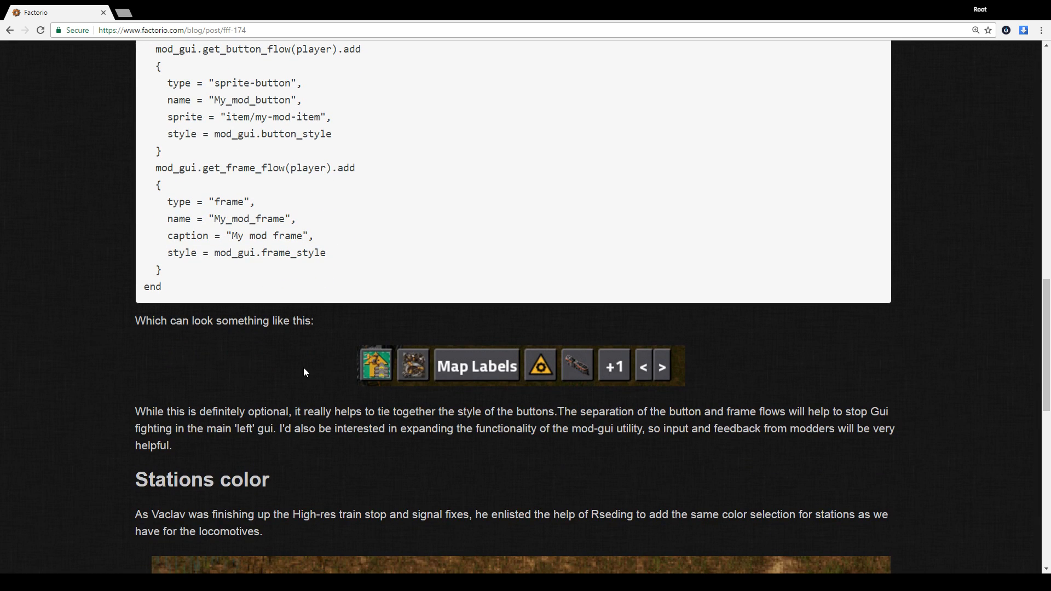
Step: Settle the view on the mod-gui script and its 'Which can look something like this' button bar image
{"action": "scroll", "scroll_direction": "up", "scroll_amount": 3}
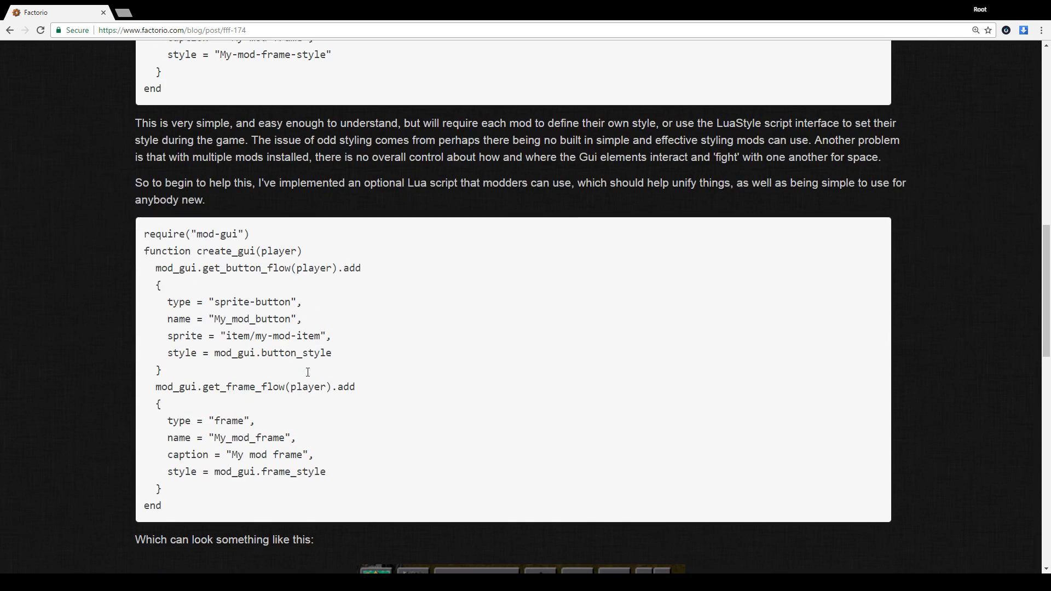
{"action": "mouse_move", "coordinate": [129, 353]}
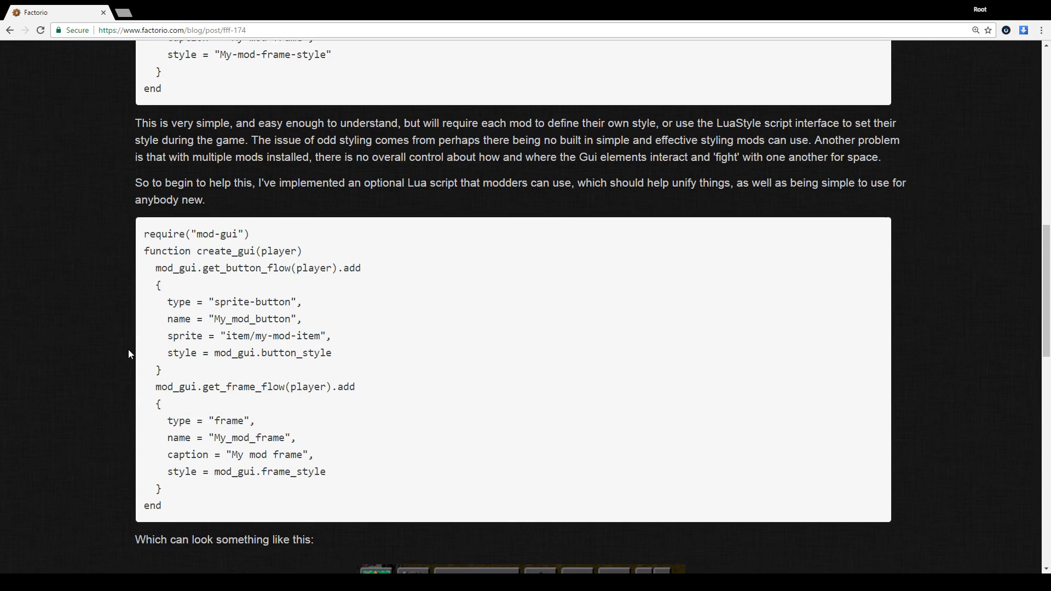
{"action": "mouse_move", "coordinate": [66, 326]}
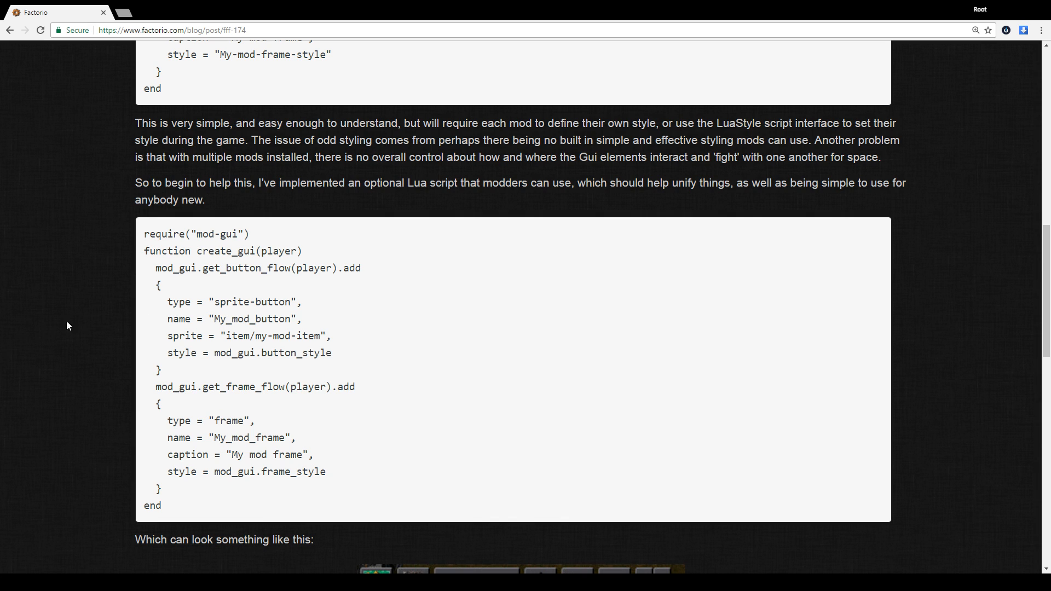
{"action": "scroll", "scroll_direction": "up", "scroll_amount": 3}
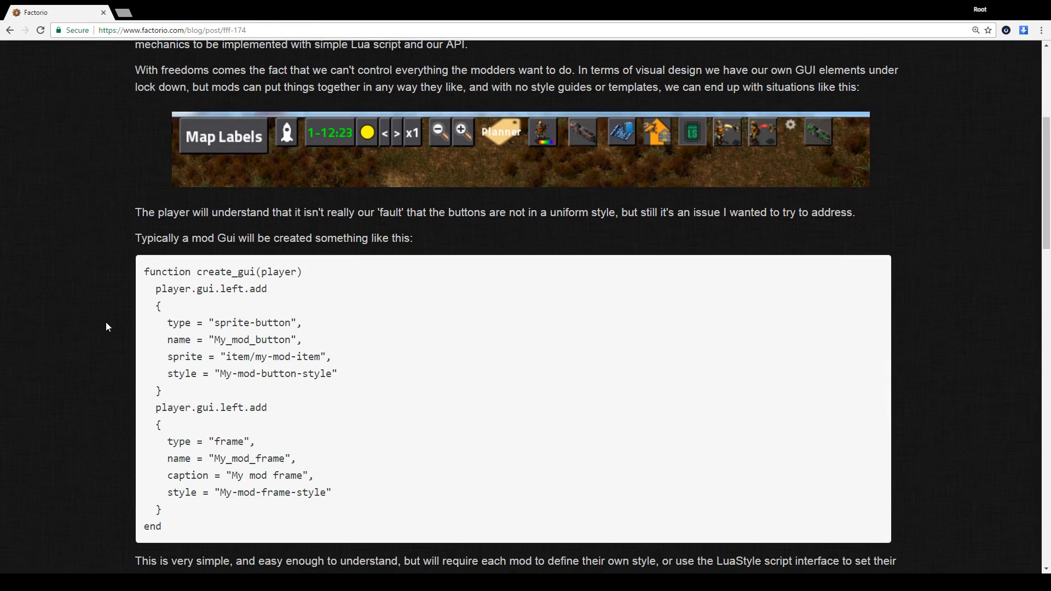
{"action": "mouse_move", "coordinate": [565, 143]}
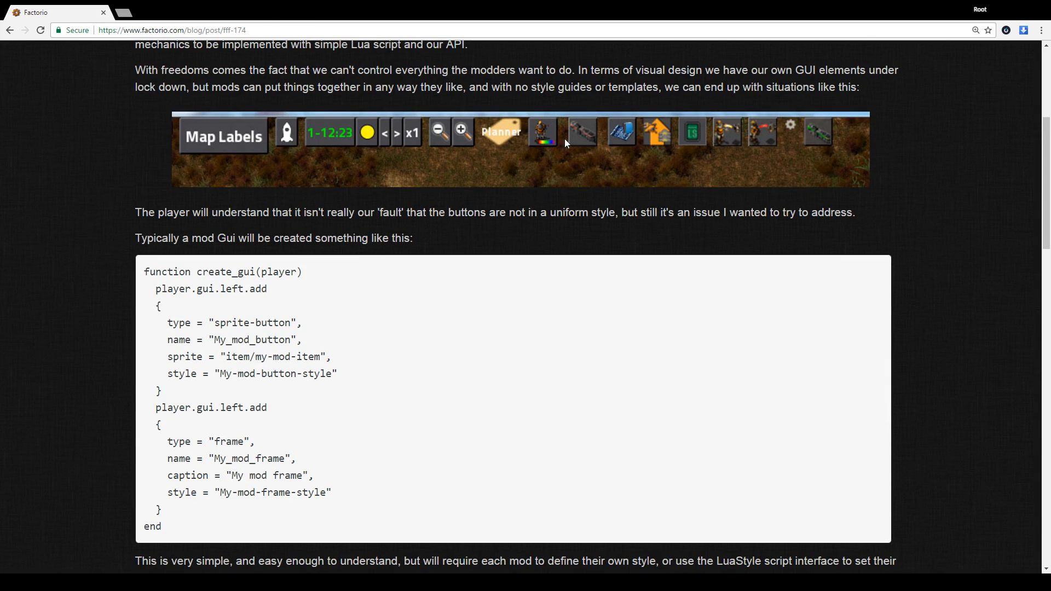
{"action": "scroll", "scroll_direction": "down", "scroll_amount": 3}
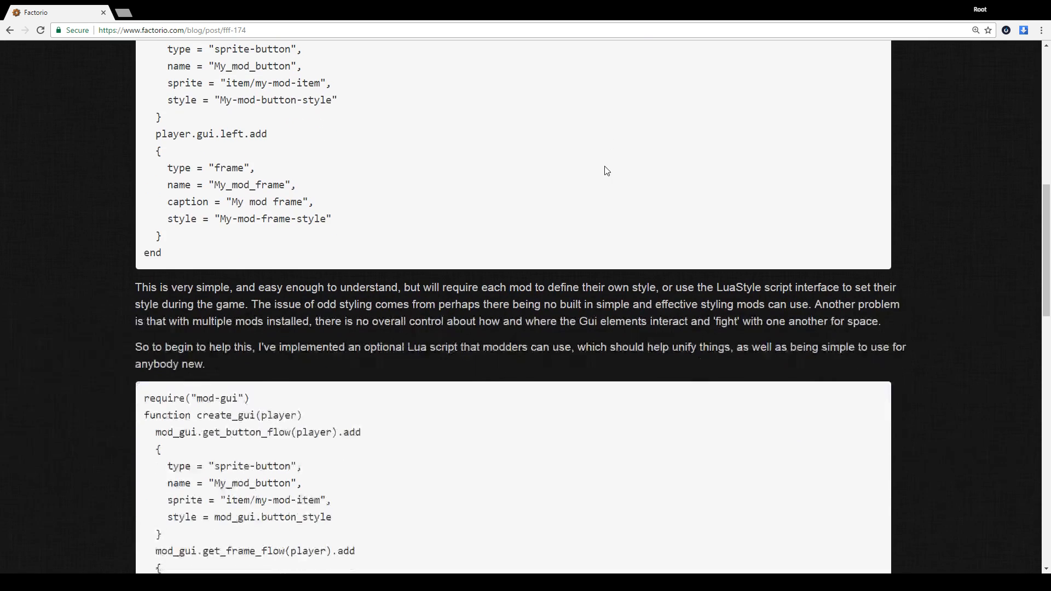
{"action": "scroll", "scroll_direction": "down", "scroll_amount": 3}
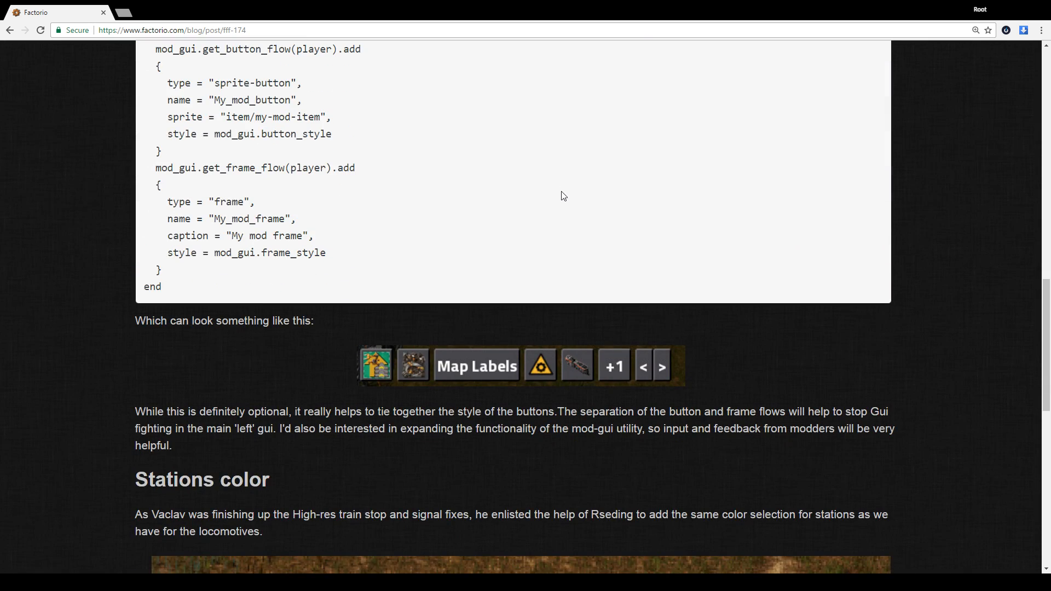
{"action": "scroll", "scroll_direction": "up", "scroll_amount": 3}
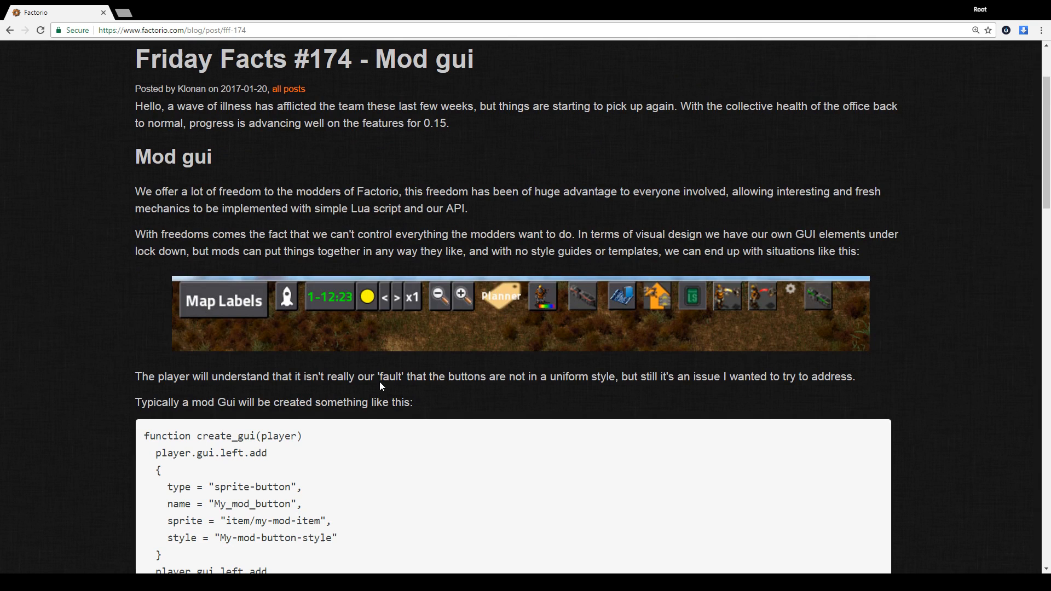
{"action": "mouse_move", "coordinate": [316, 316]}
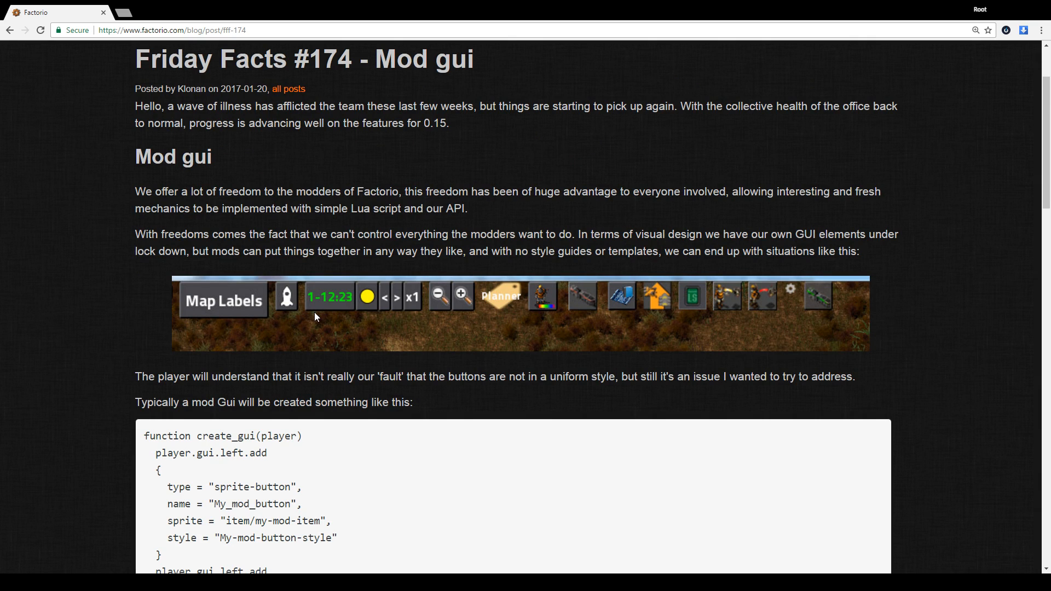
{"action": "scroll", "scroll_direction": "down", "scroll_amount": 3}
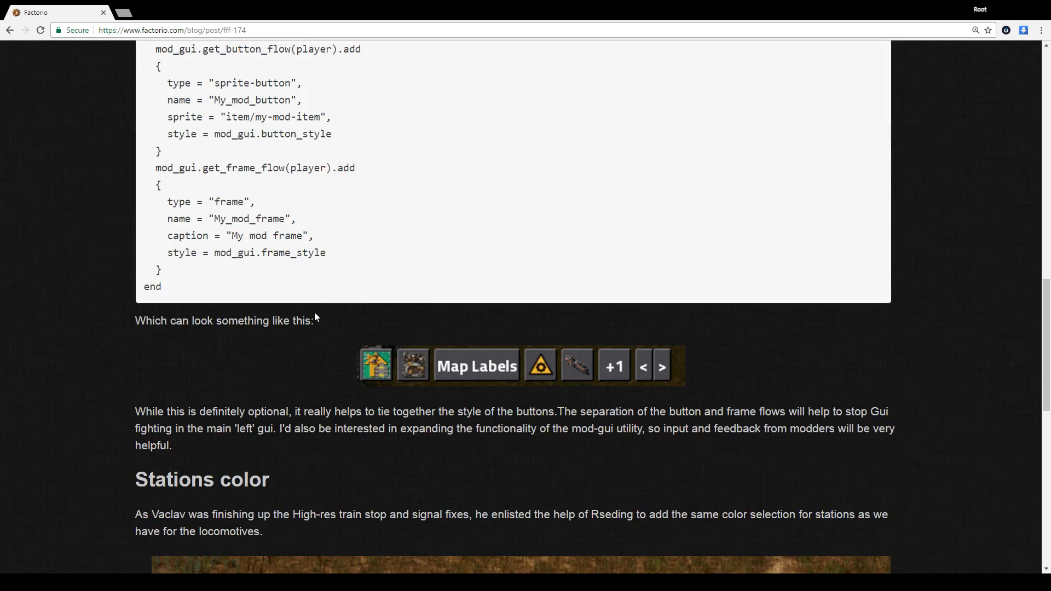
{"action": "mouse_move", "coordinate": [273, 360]}
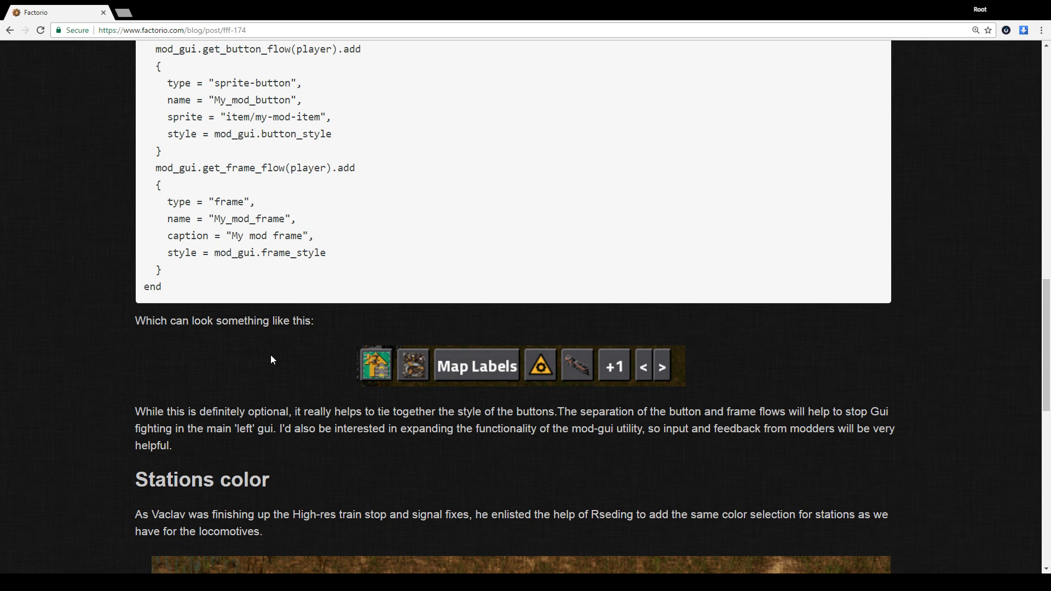
{"action": "scroll", "scroll_direction": "up", "scroll_amount": 3}
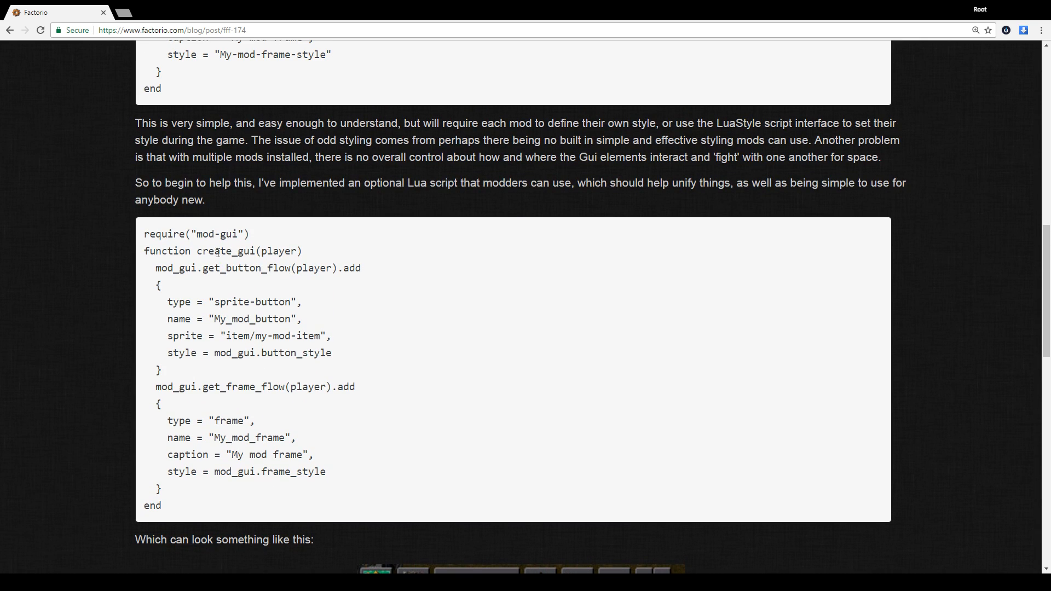
{"action": "mouse_move", "coordinate": [257, 223]}
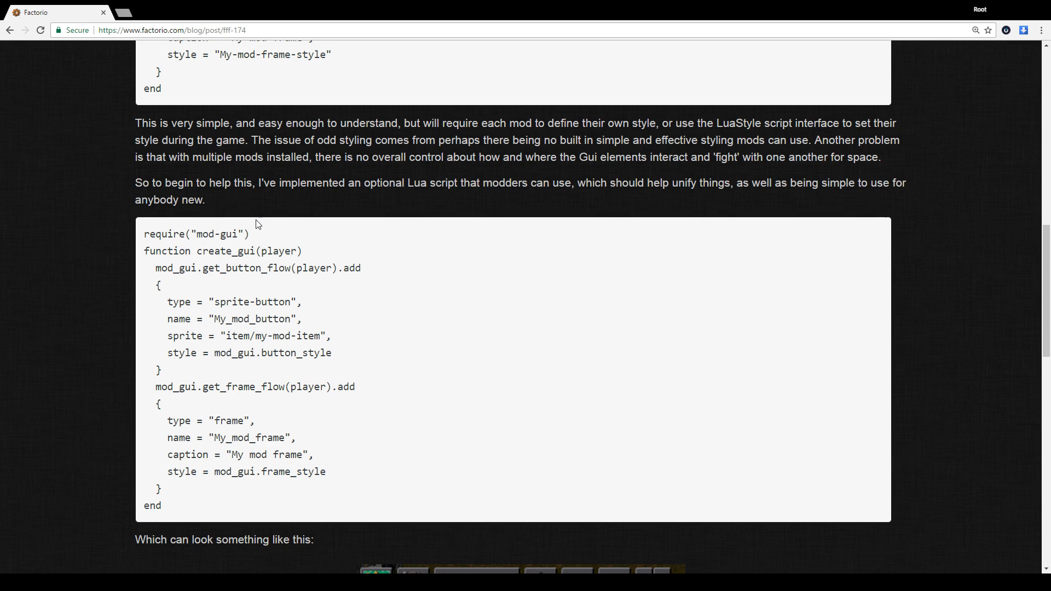
{"action": "scroll", "scroll_direction": "down", "scroll_amount": 3}
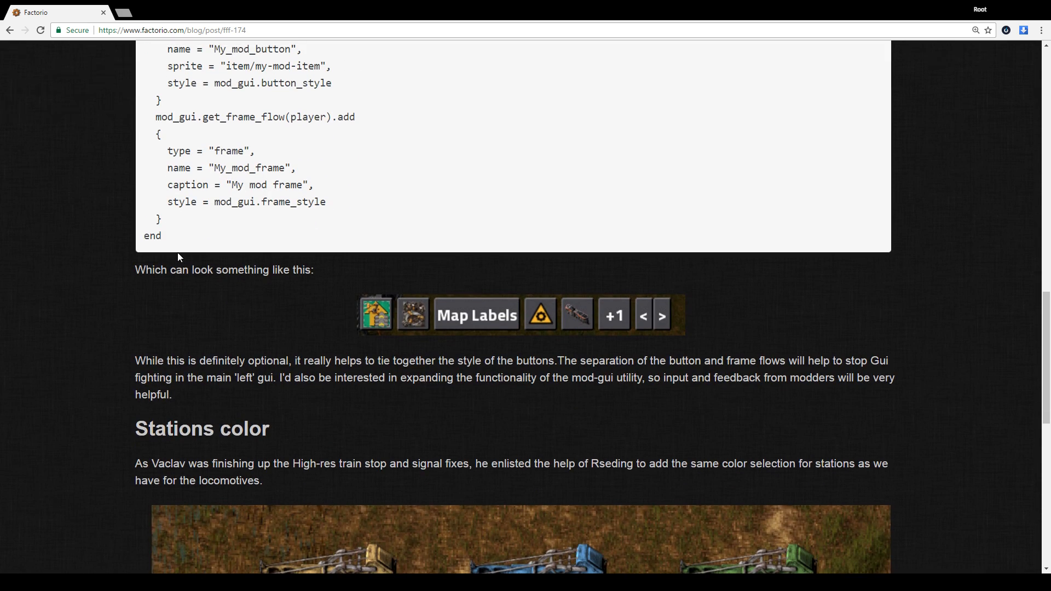
{"action": "scroll", "scroll_direction": "up", "scroll_amount": 3}
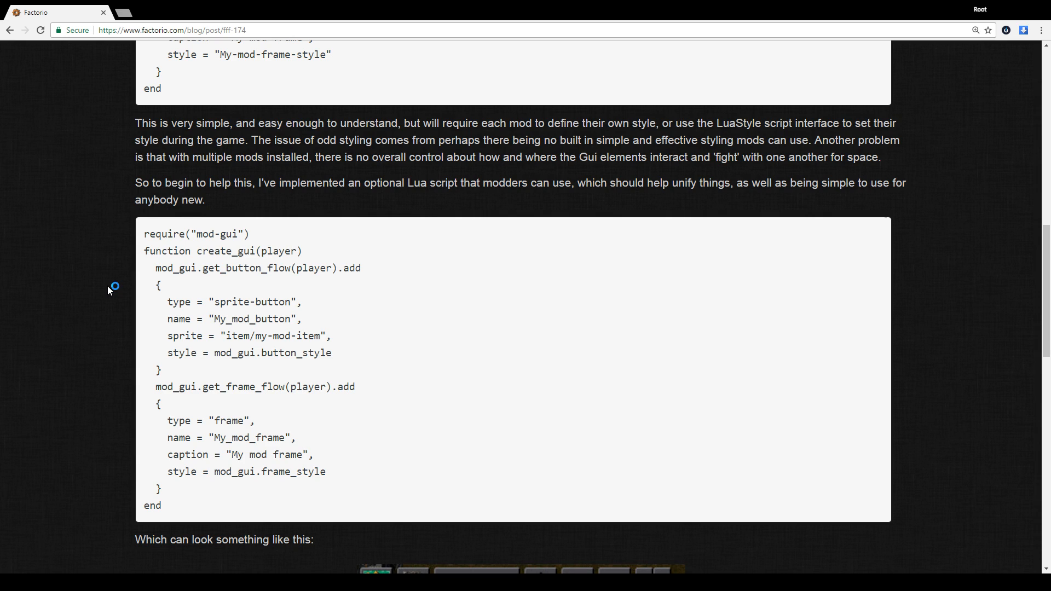
{"action": "mouse_move", "coordinate": [110, 290]}
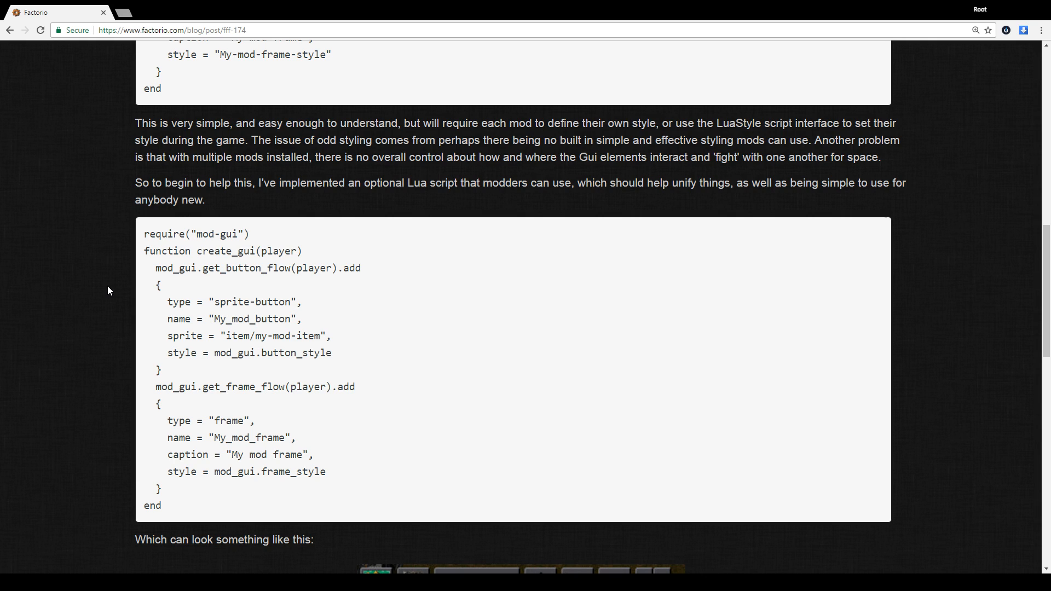
{"action": "scroll", "scroll_direction": "down", "scroll_amount": 3}
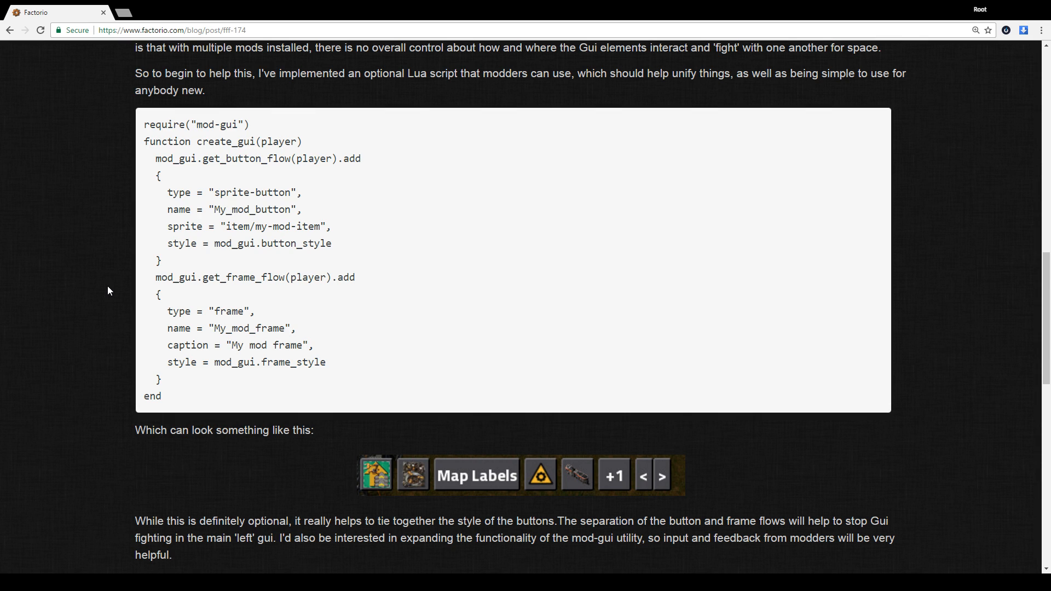
{"action": "mouse_move", "coordinate": [320, 488]}
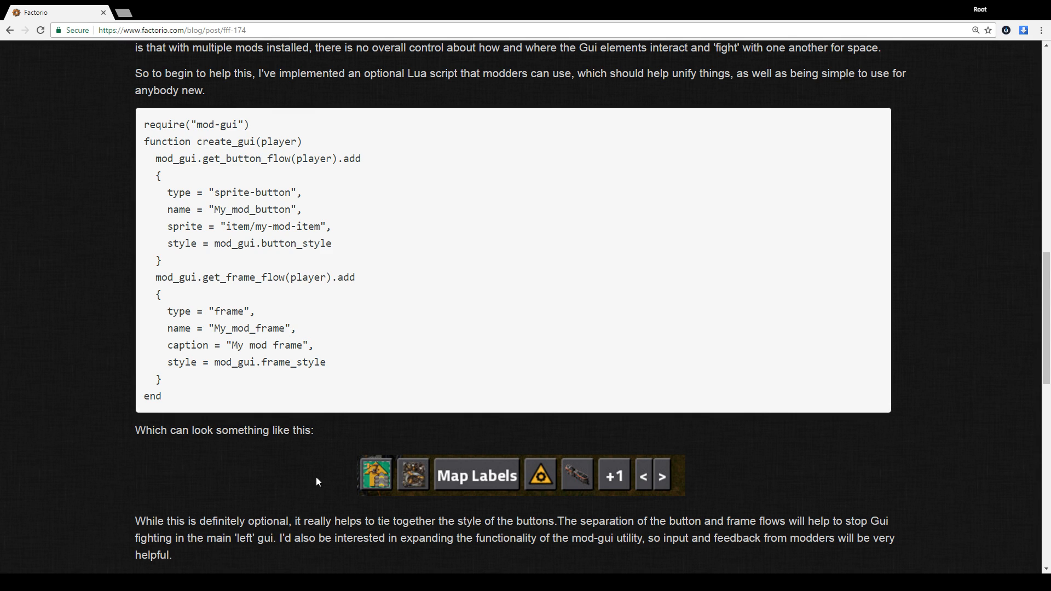
{"action": "mouse_move", "coordinate": [248, 453]}
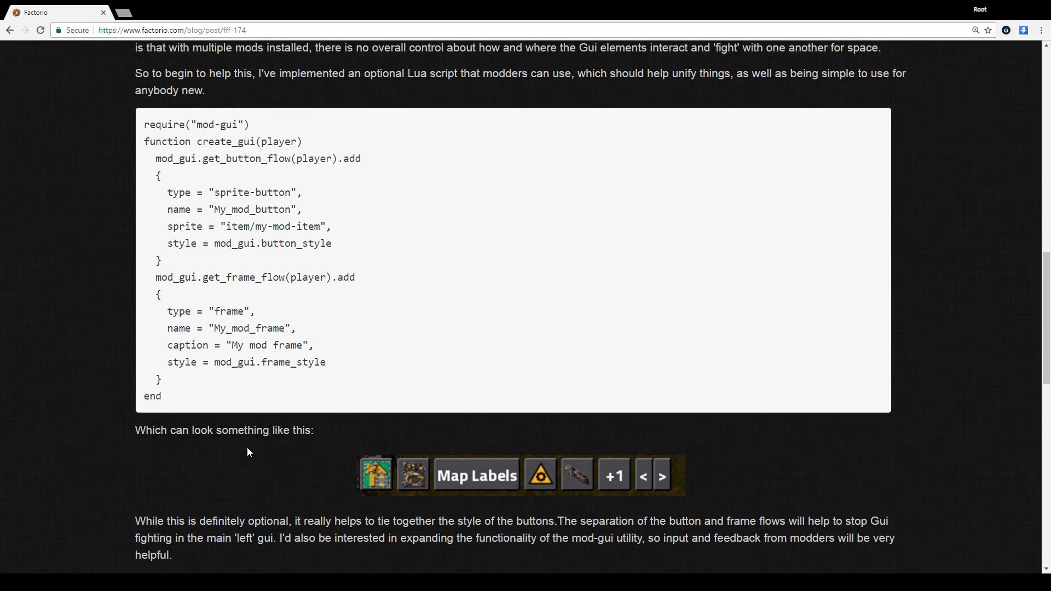
{"action": "mouse_move", "coordinate": [229, 465]}
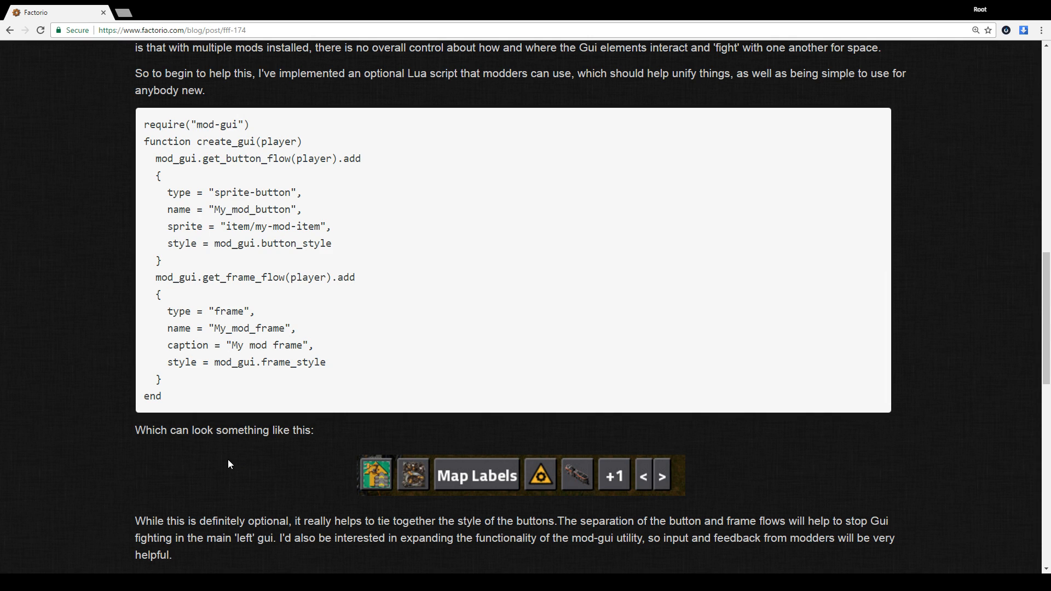
{"action": "mouse_move", "coordinate": [549, 477]}
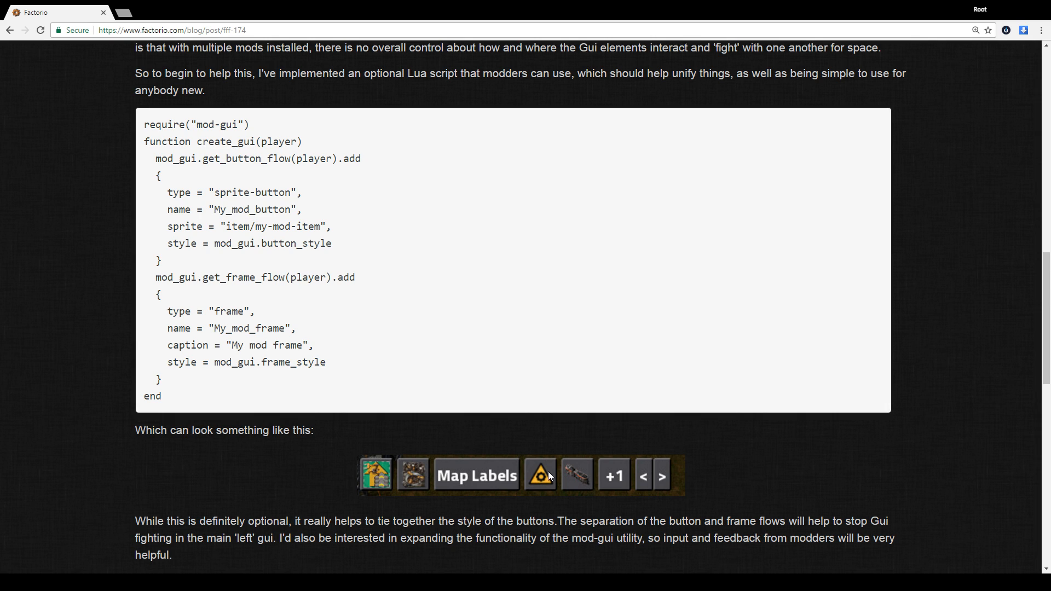
{"action": "mouse_move", "coordinate": [214, 510]}
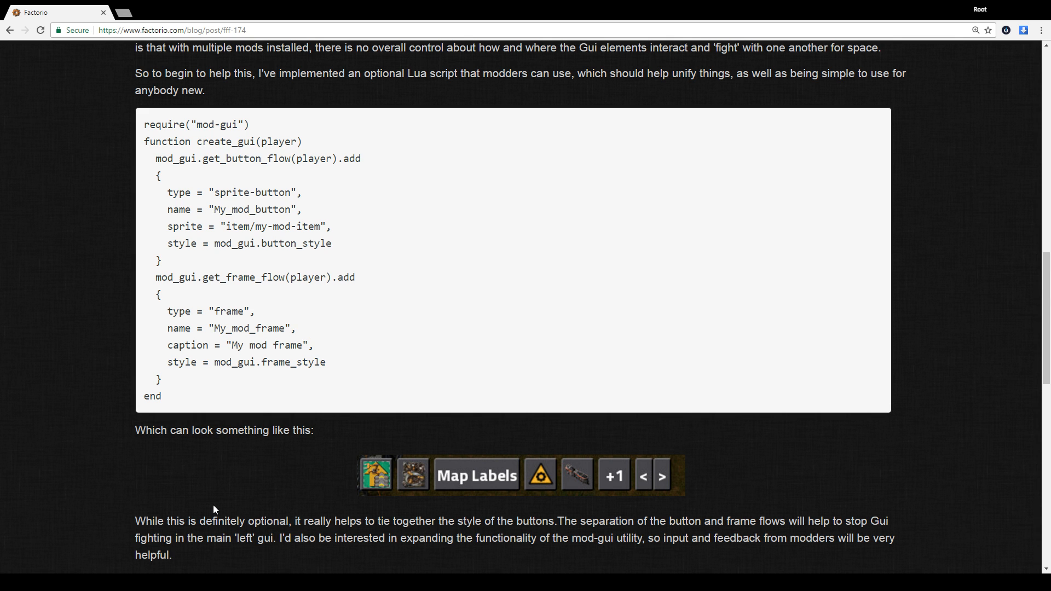
Step: Scroll toward the post top, then back down until the Stations color heading appears below the button bar
{"action": "scroll", "scroll_direction": "down", "scroll_amount": 3}
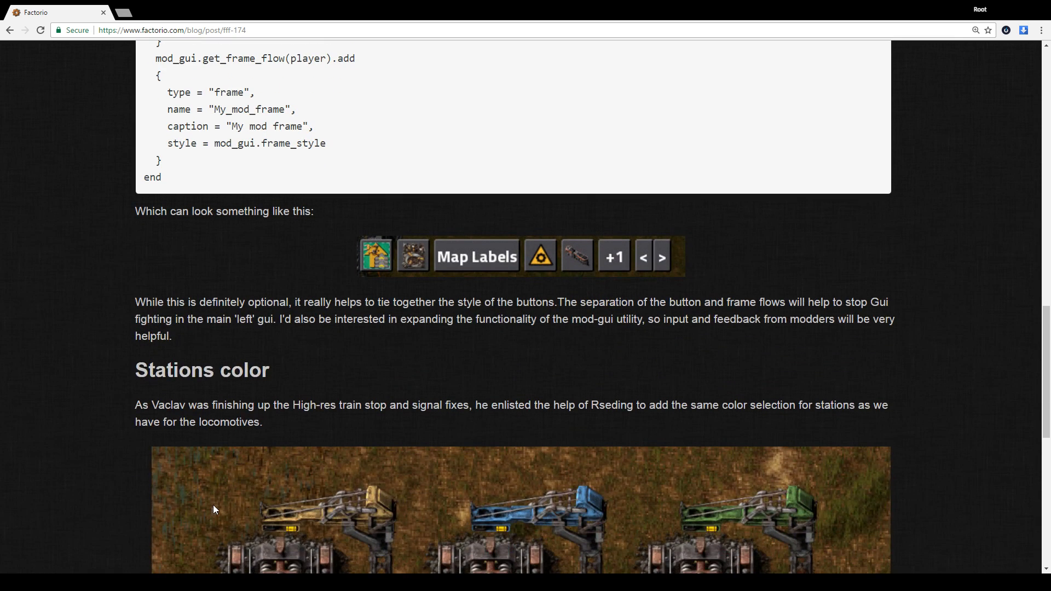
{"action": "scroll", "scroll_direction": "up", "scroll_amount": 3}
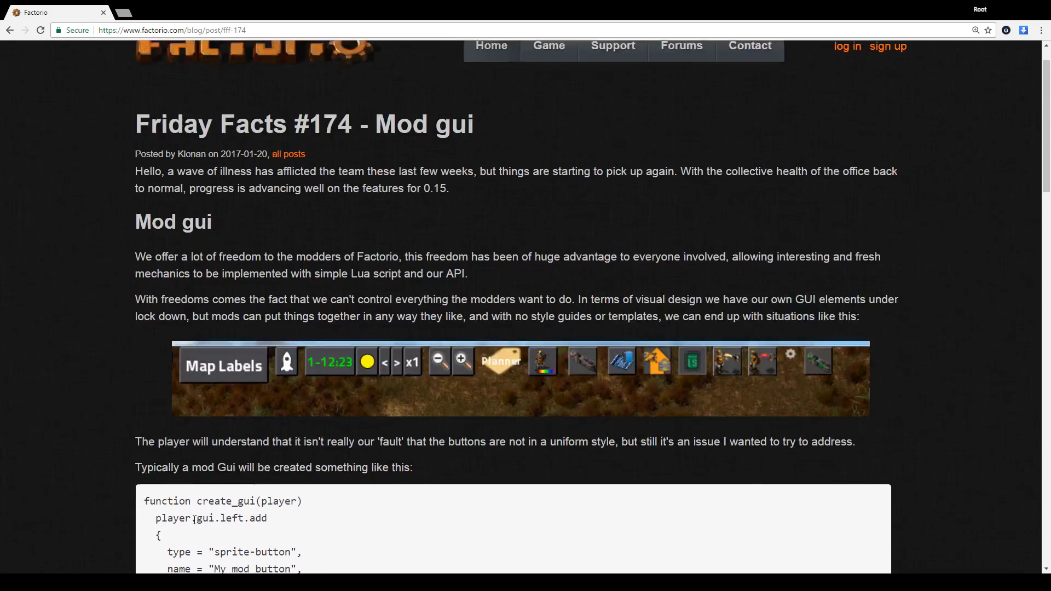
{"action": "scroll", "scroll_direction": "up", "scroll_amount": 3}
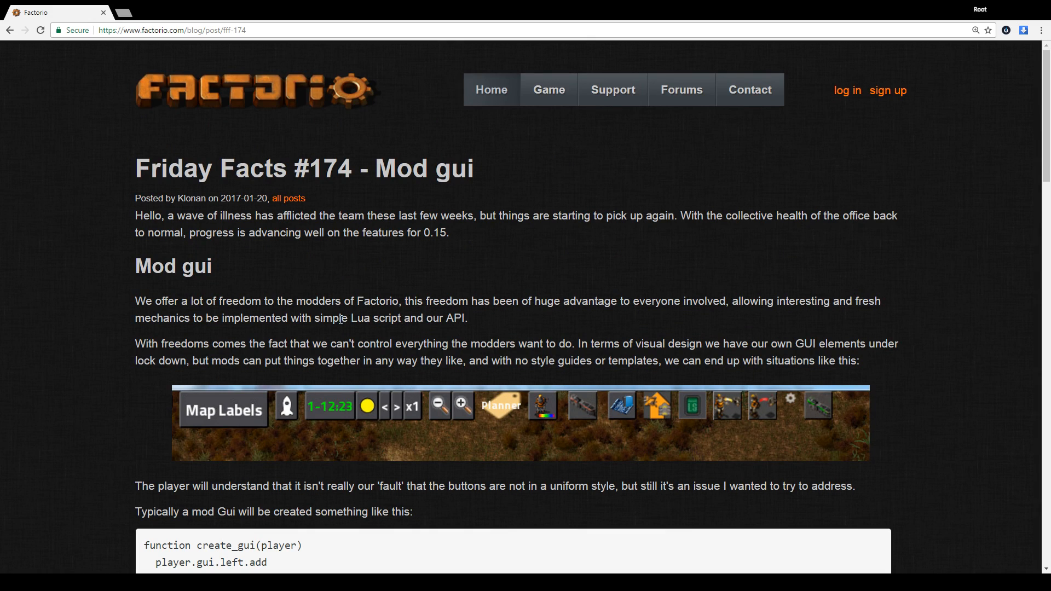
{"action": "mouse_move", "coordinate": [395, 314]}
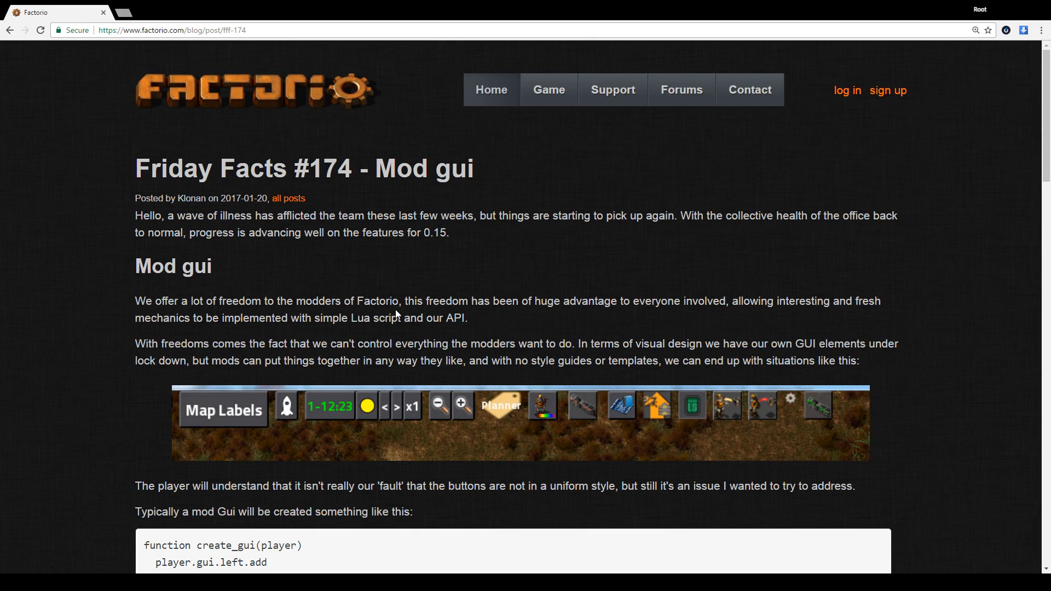
{"action": "scroll", "scroll_direction": "down", "scroll_amount": 3}
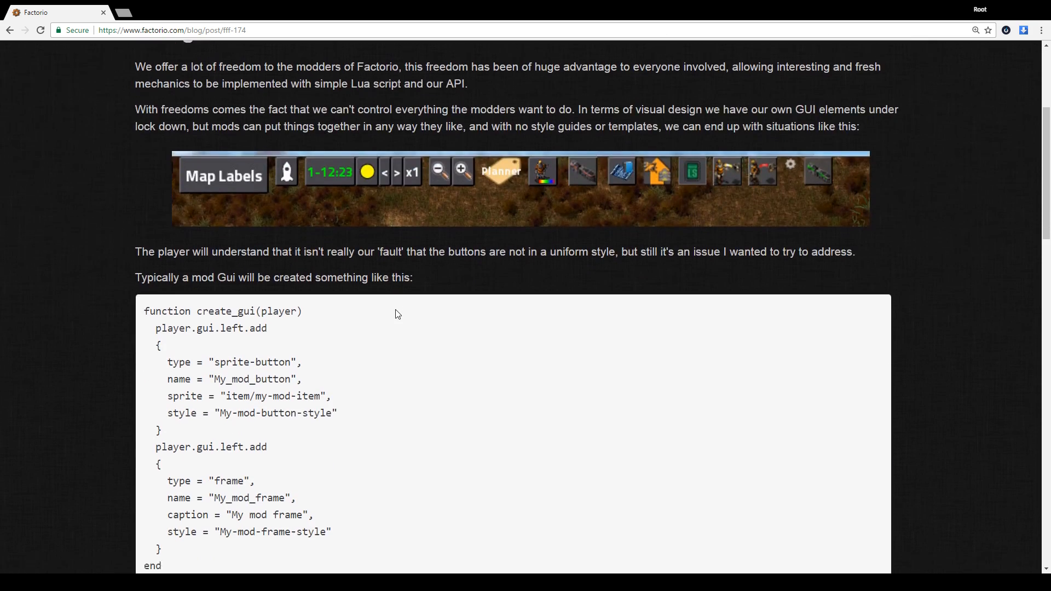
{"action": "scroll", "scroll_direction": "down", "scroll_amount": 3}
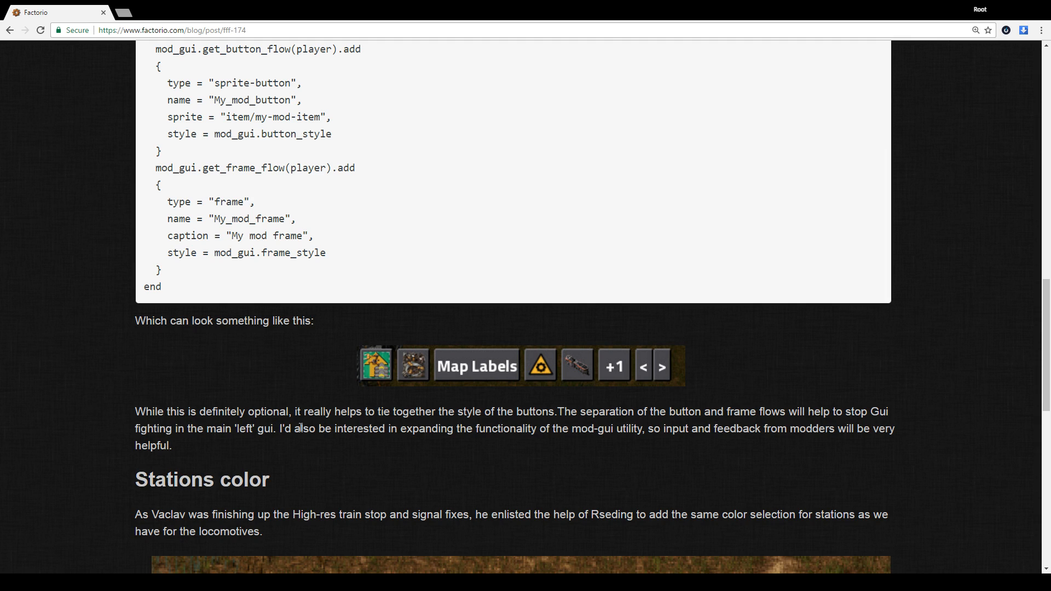
{"action": "mouse_move", "coordinate": [172, 447]}
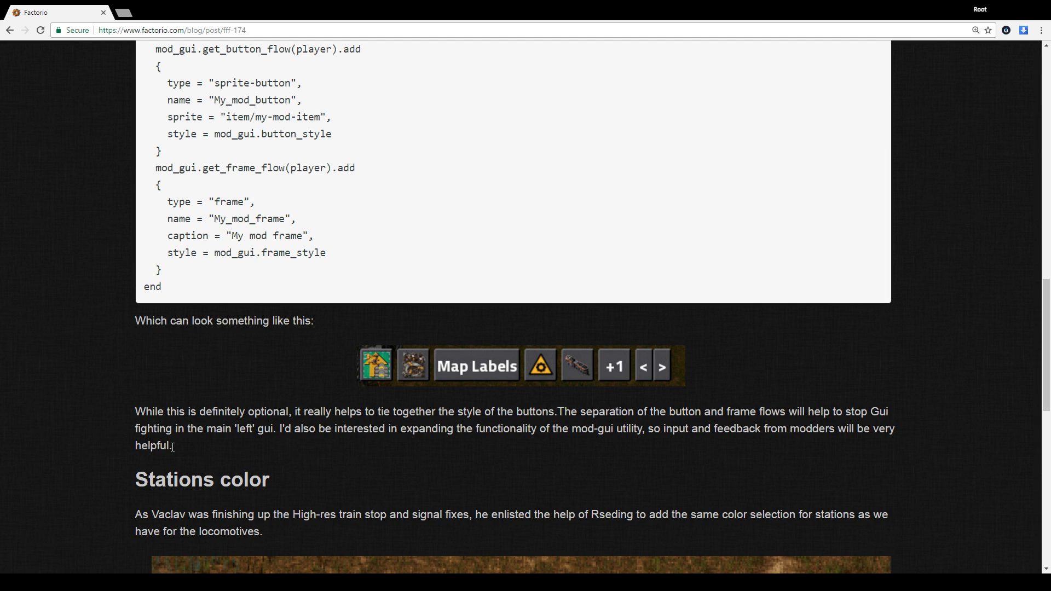
{"action": "mouse_move", "coordinate": [180, 445]}
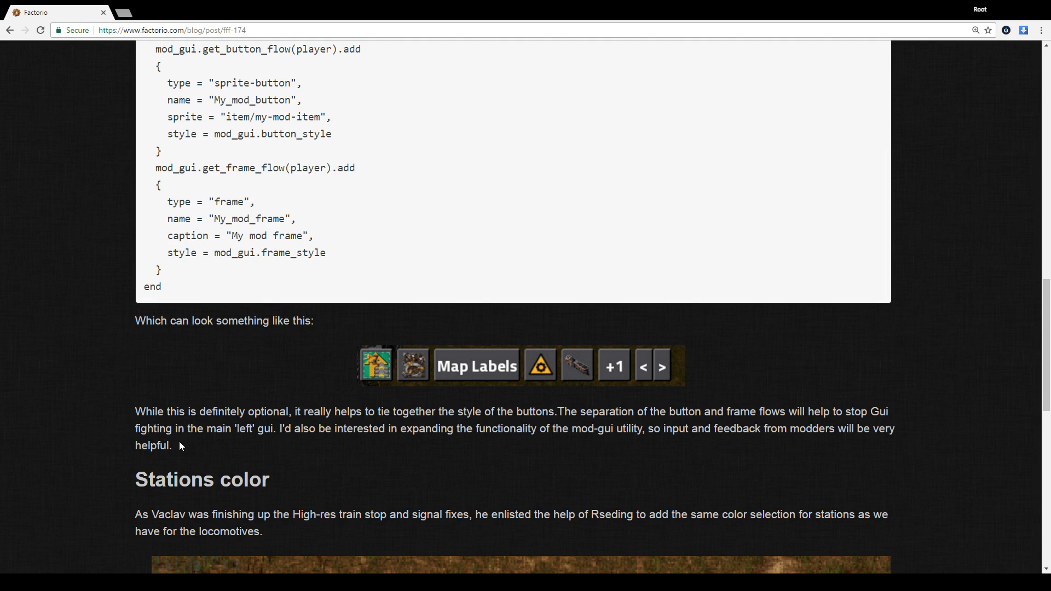
Step: Scroll to the Friday Facts #174 title, select the Mod gui heading, then deselect it
{"action": "scroll", "scroll_direction": "up", "scroll_amount": 3}
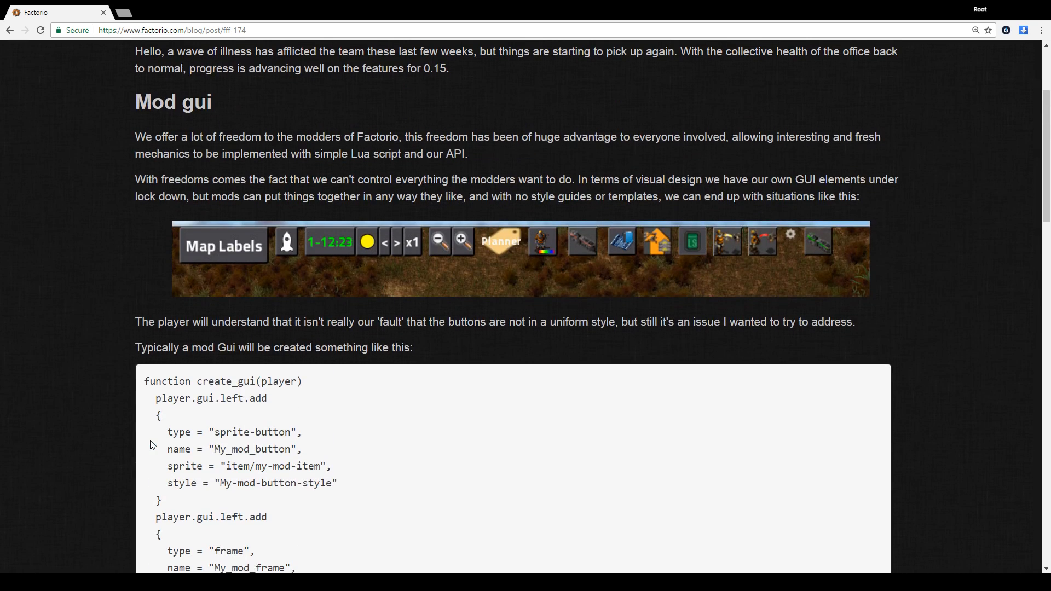
{"action": "scroll", "scroll_direction": "up", "scroll_amount": 3}
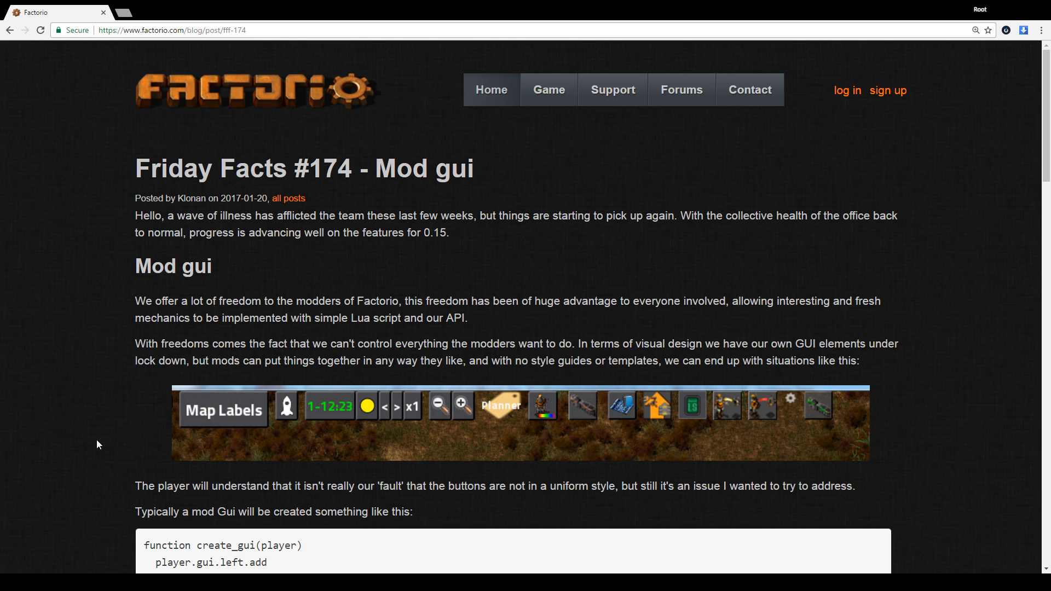
{"action": "mouse_move", "coordinate": [165, 271]}
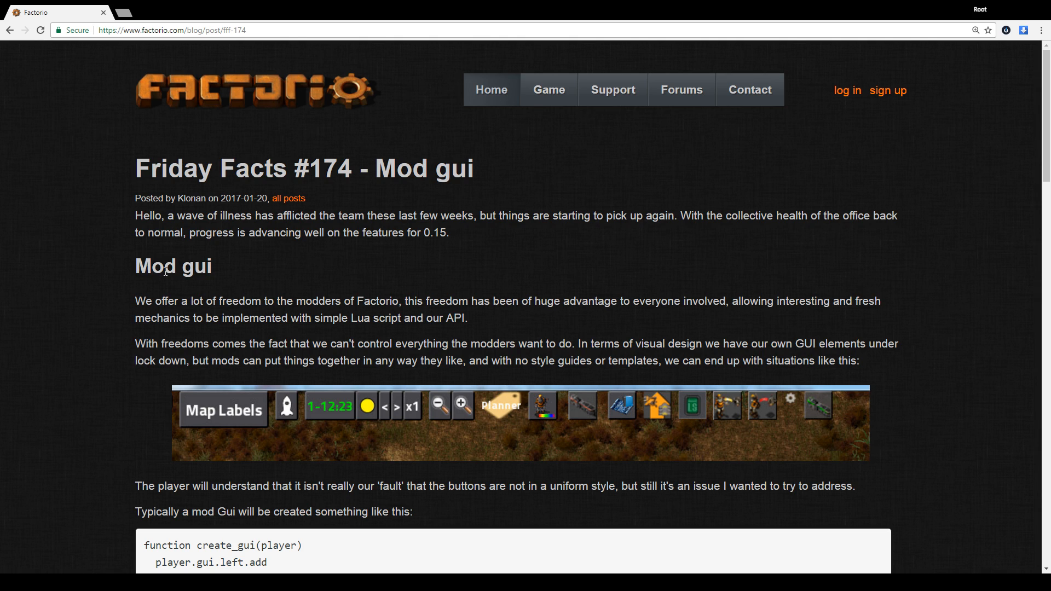
{"action": "double_click", "coordinate": [173, 266]}
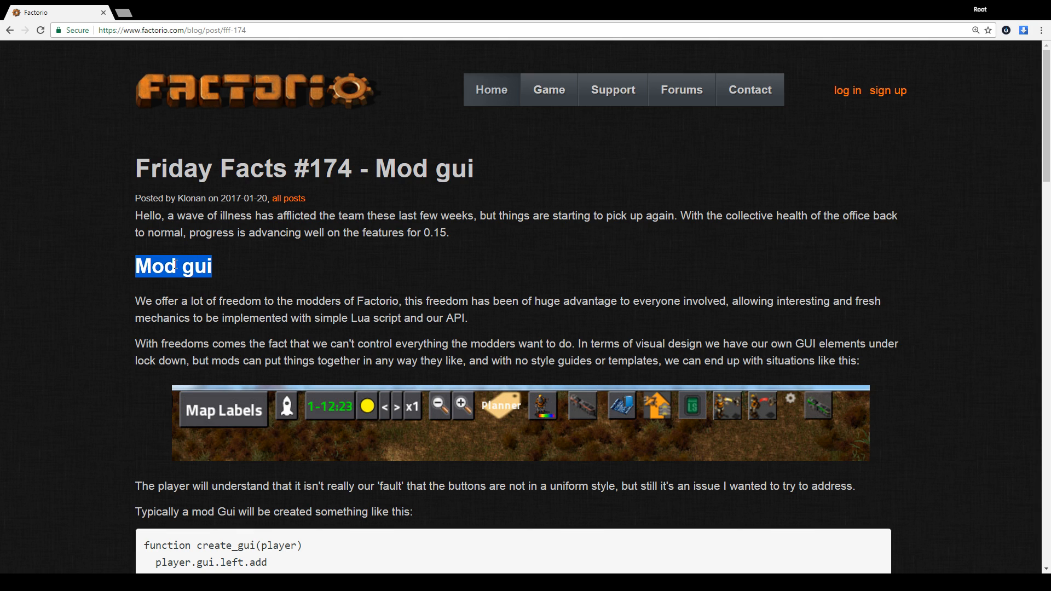
{"action": "scroll", "scroll_direction": "down", "scroll_amount": 3}
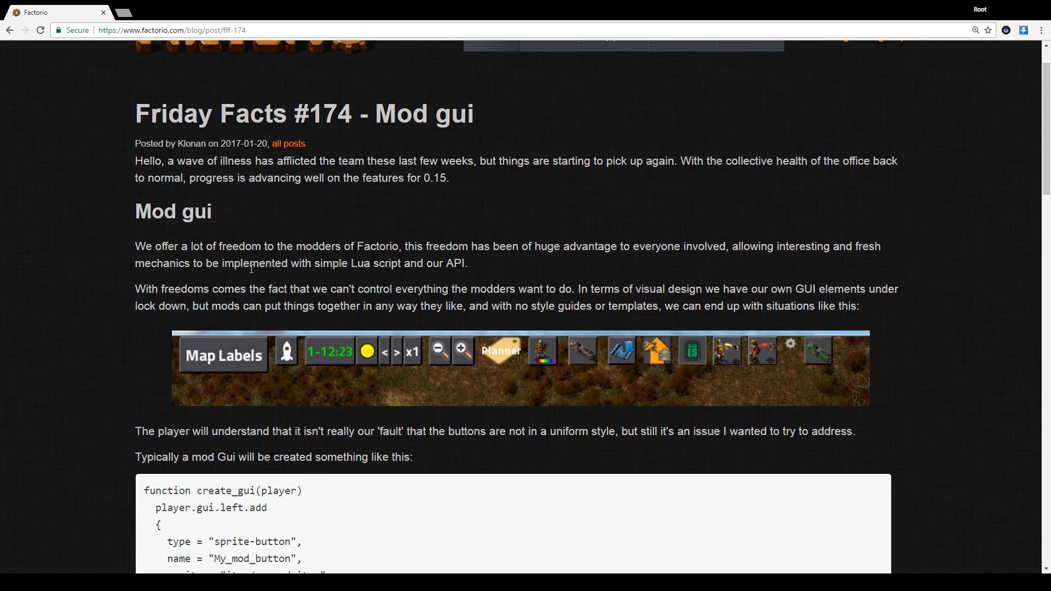
{"action": "mouse_move", "coordinate": [132, 221]}
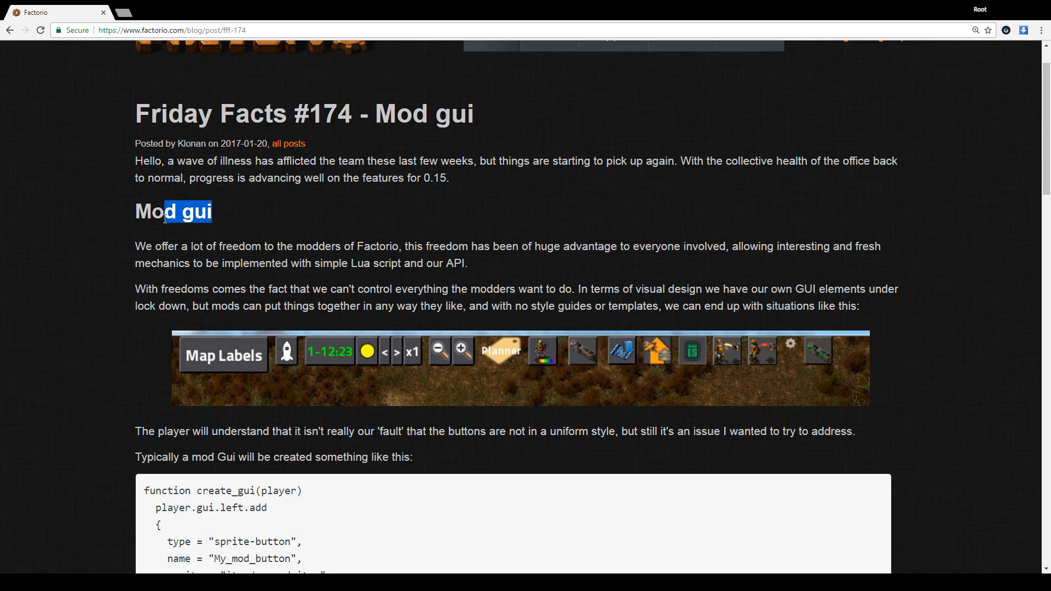
{"action": "left_click", "coordinate": [261, 210]}
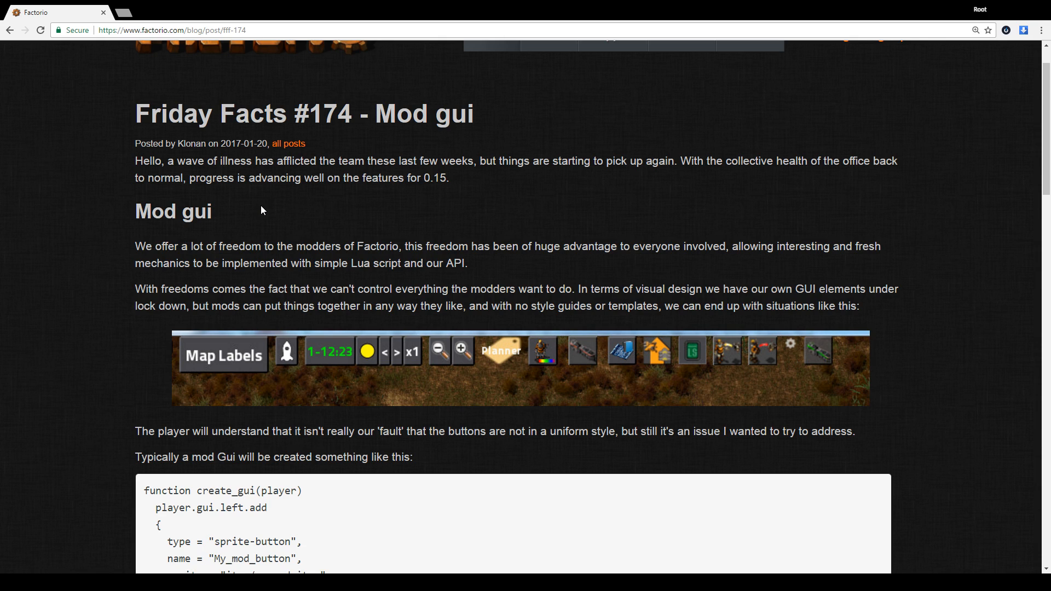
{"action": "mouse_move", "coordinate": [161, 243]}
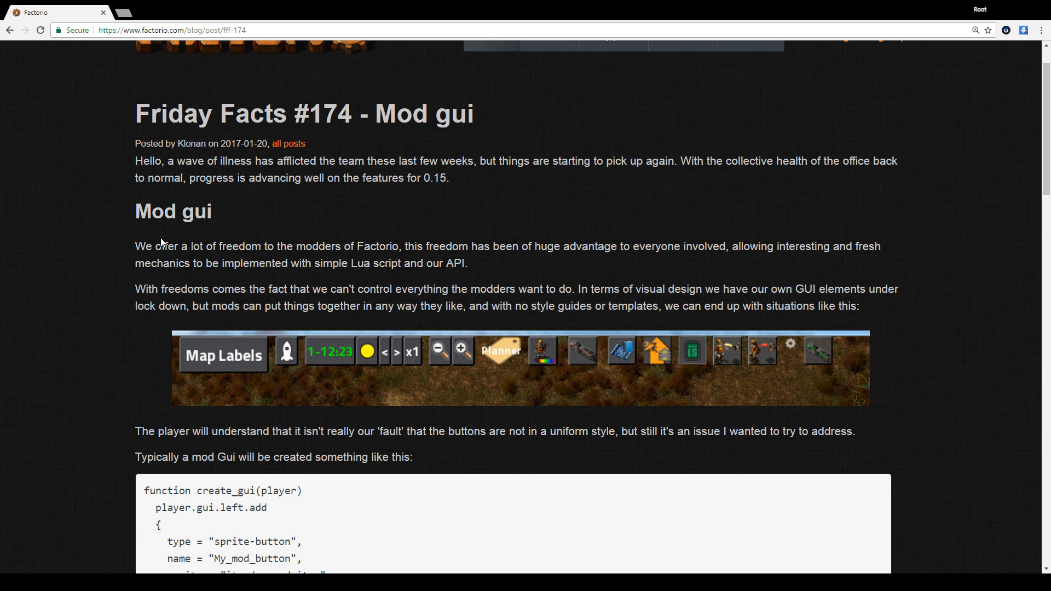
Step: Scroll down past Mod gui until the Stations color heading and yellow, blue, green trains fill the window
{"action": "scroll", "scroll_direction": "down", "scroll_amount": 3}
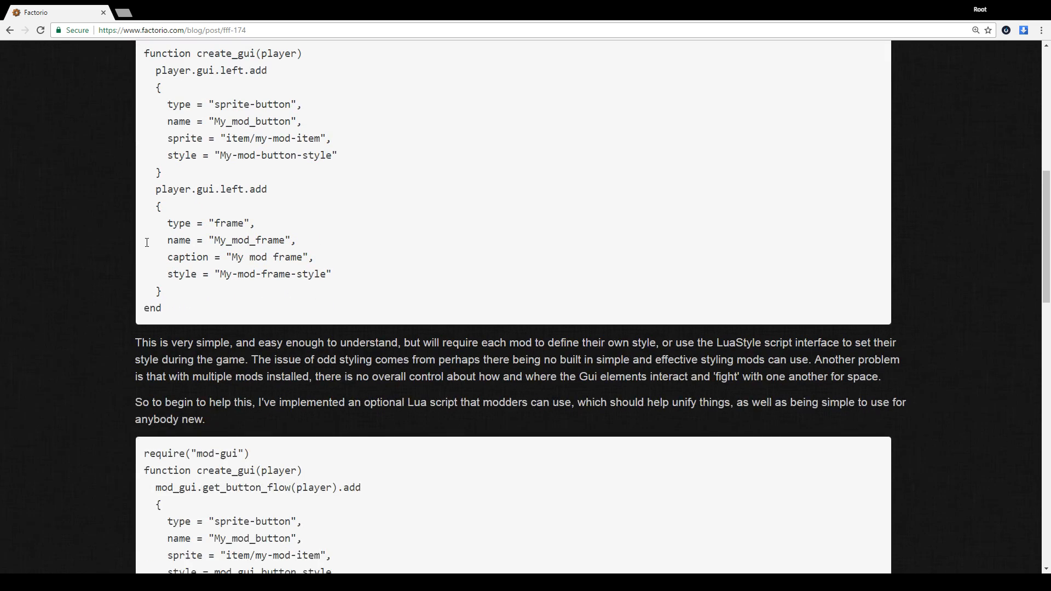
{"action": "scroll", "scroll_direction": "down", "scroll_amount": 3}
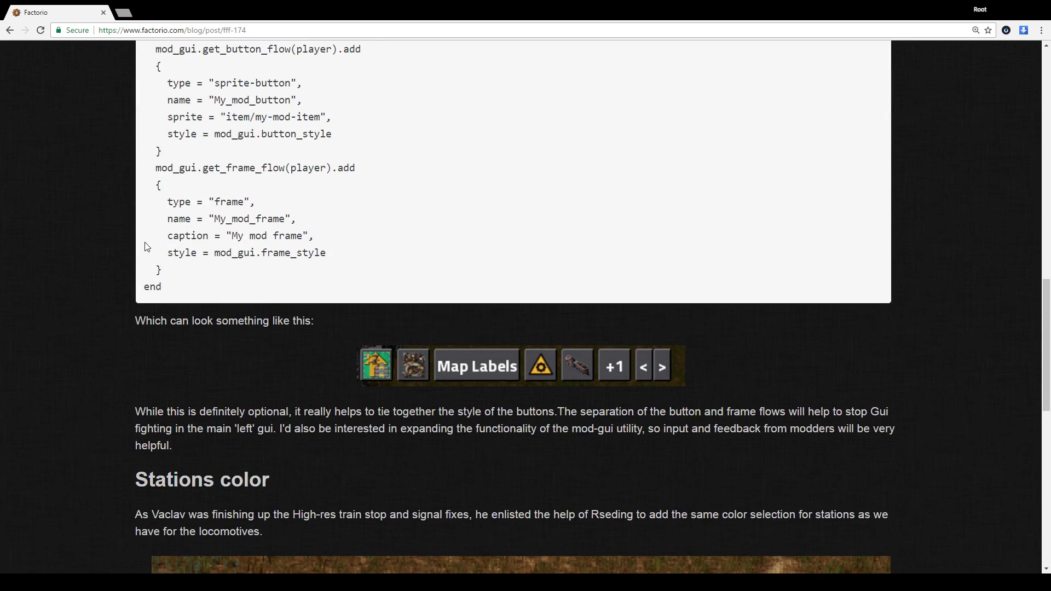
{"action": "scroll", "scroll_direction": "down", "scroll_amount": 3}
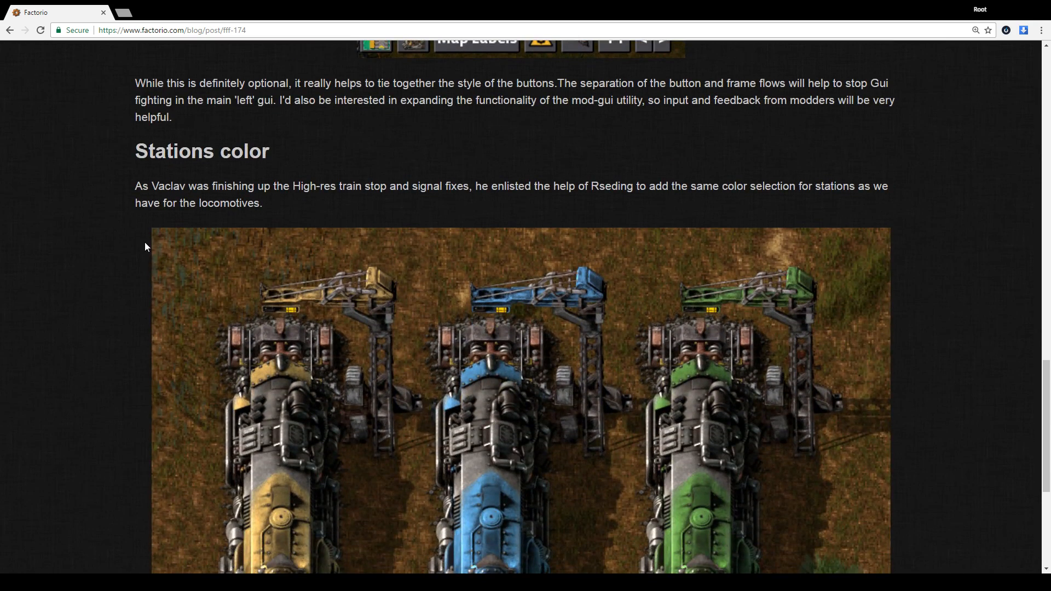
{"action": "scroll", "scroll_direction": "down", "scroll_amount": 3}
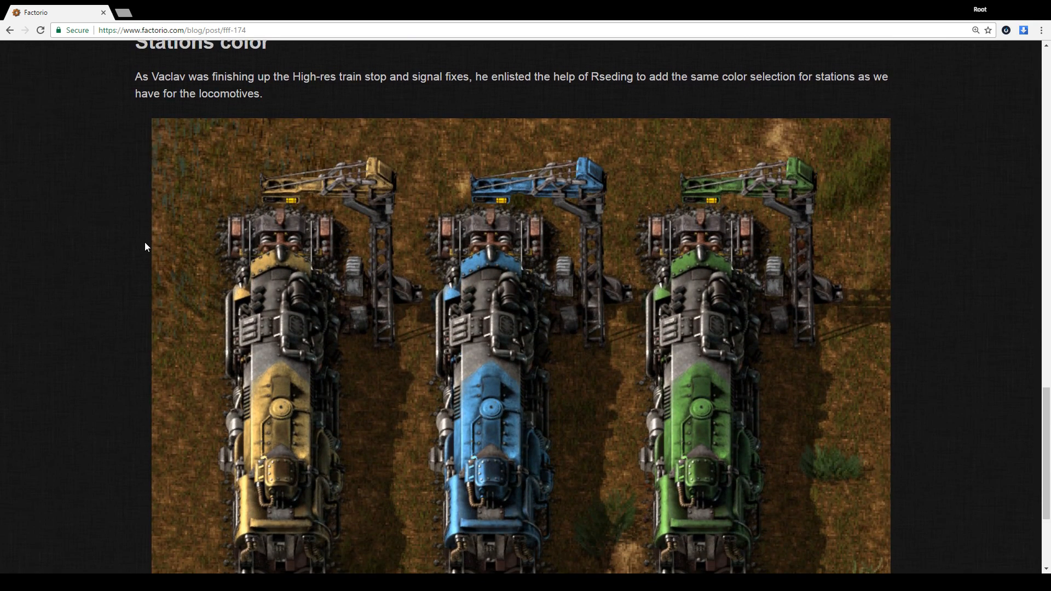
{"action": "scroll", "scroll_direction": "up", "scroll_amount": 3}
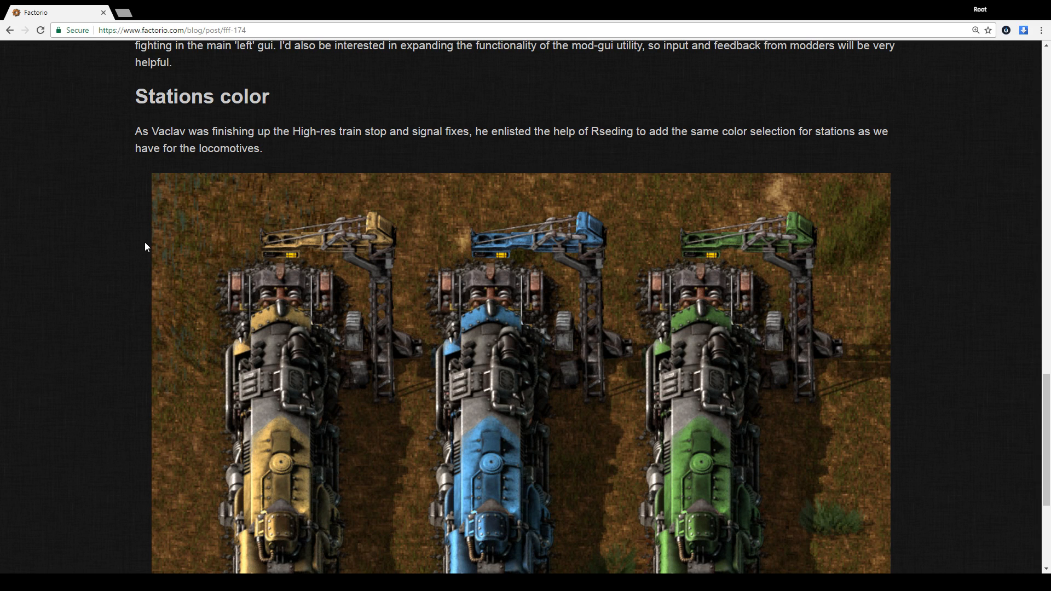
{"action": "mouse_move", "coordinate": [113, 243]}
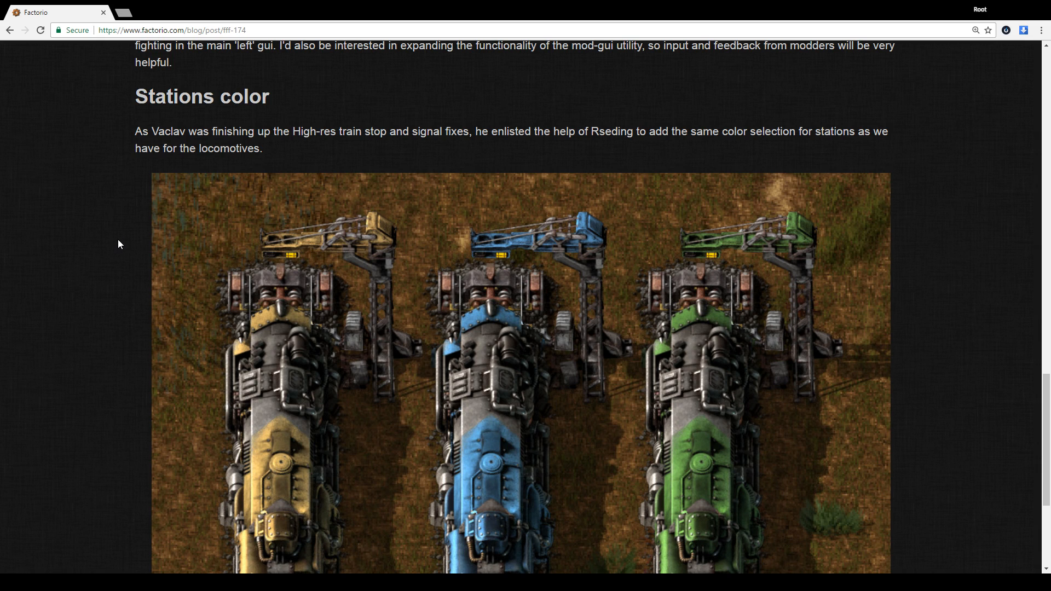
{"action": "mouse_move", "coordinate": [121, 252]}
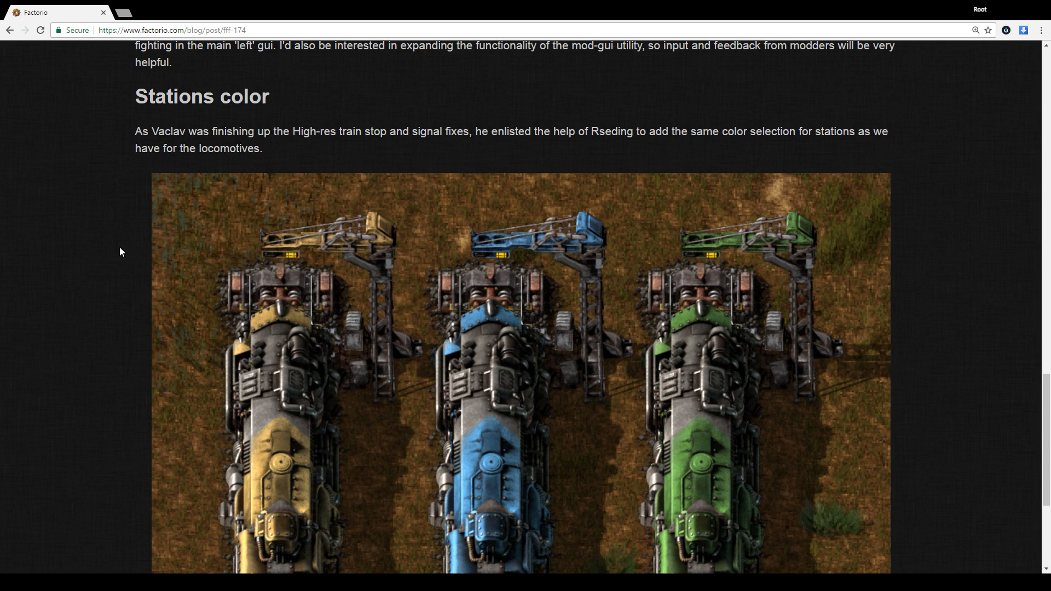
{"action": "scroll", "scroll_direction": "down", "scroll_amount": 3}
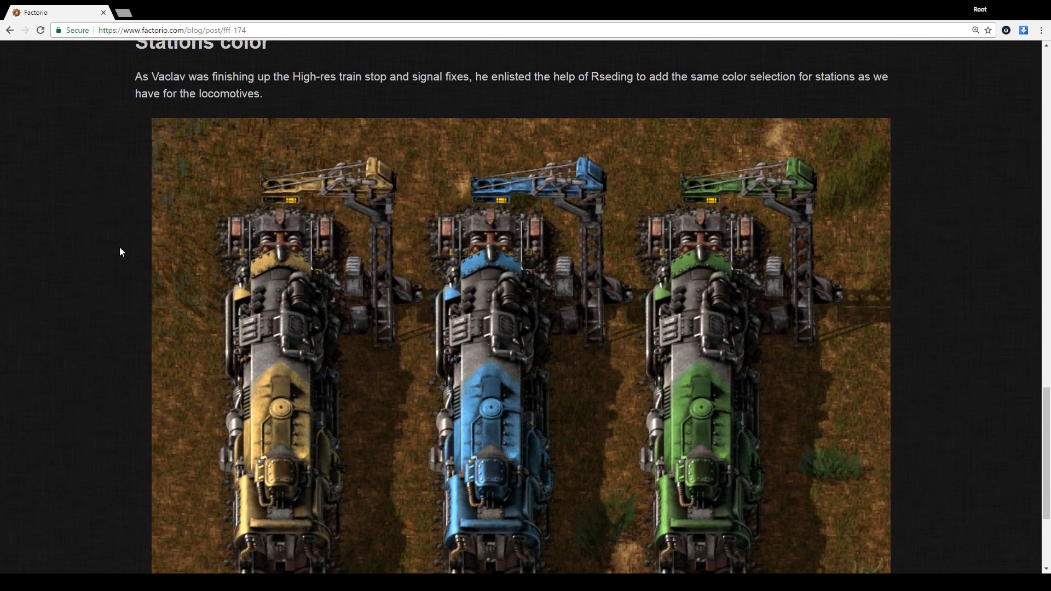
{"action": "scroll", "scroll_direction": "down", "scroll_amount": 3}
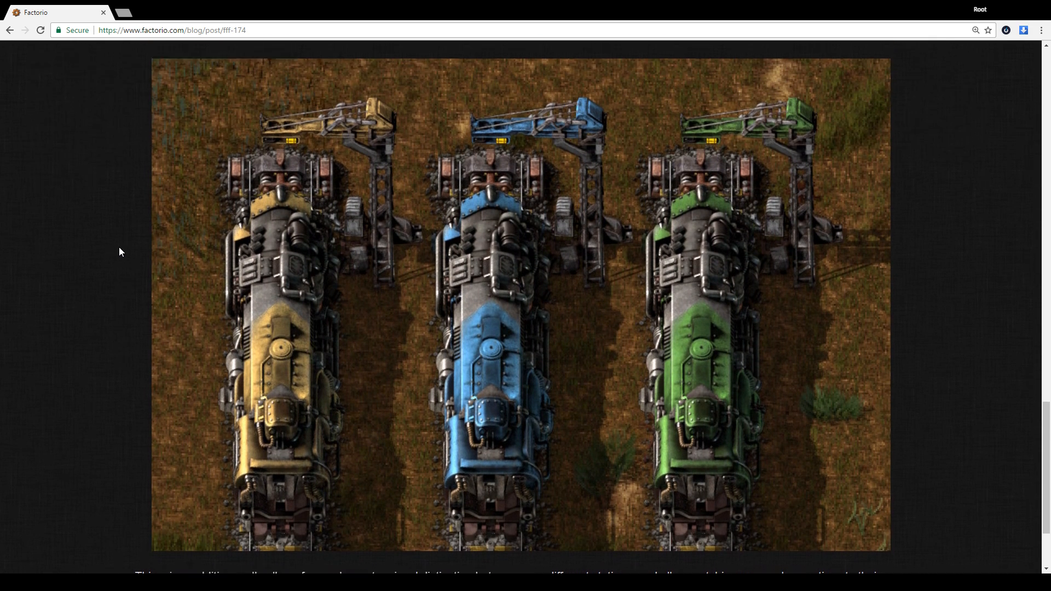
{"action": "scroll", "scroll_direction": "up", "scroll_amount": 3}
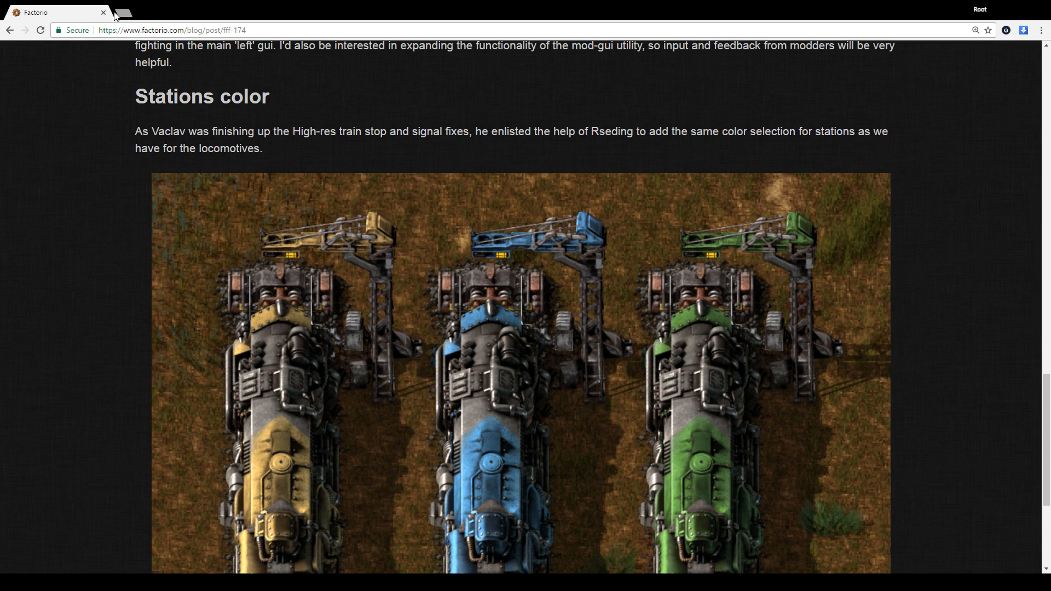
{"action": "mouse_move", "coordinate": [121, 14]}
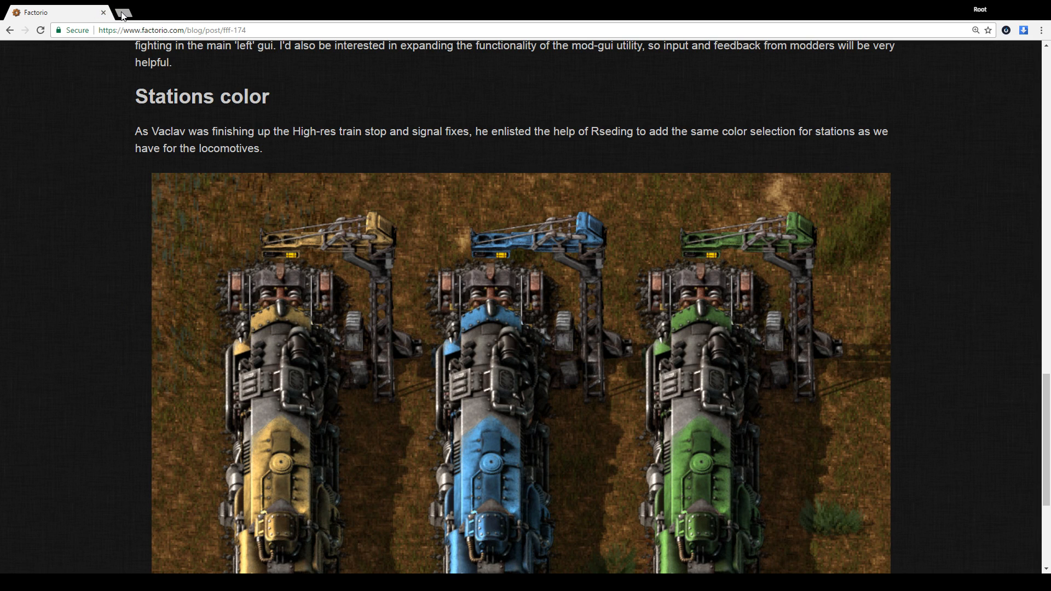
{"action": "mouse_move", "coordinate": [3, 225]}
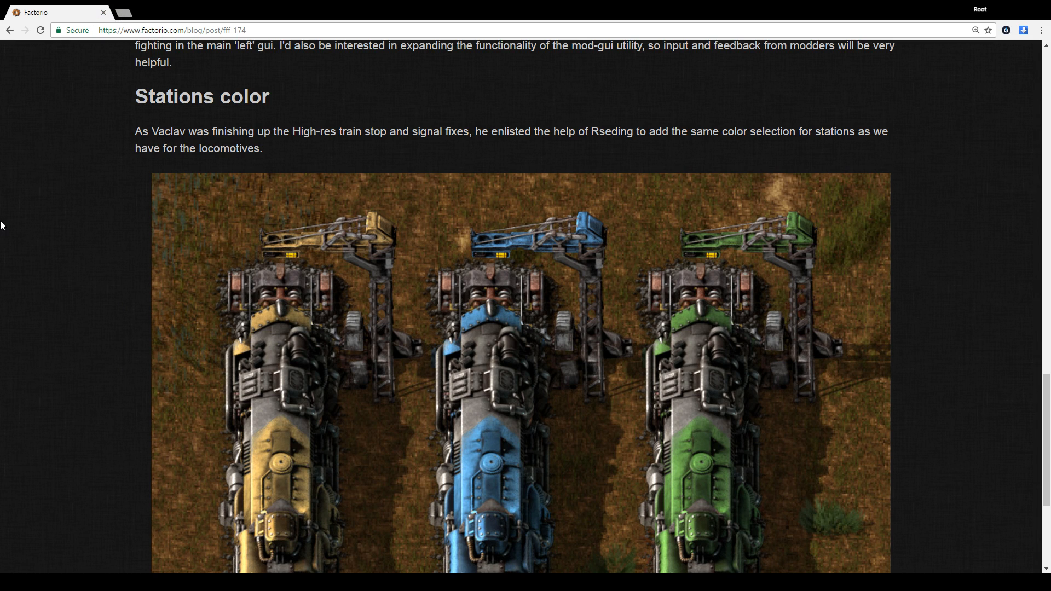
{"action": "scroll", "scroll_direction": "down", "scroll_amount": 3}
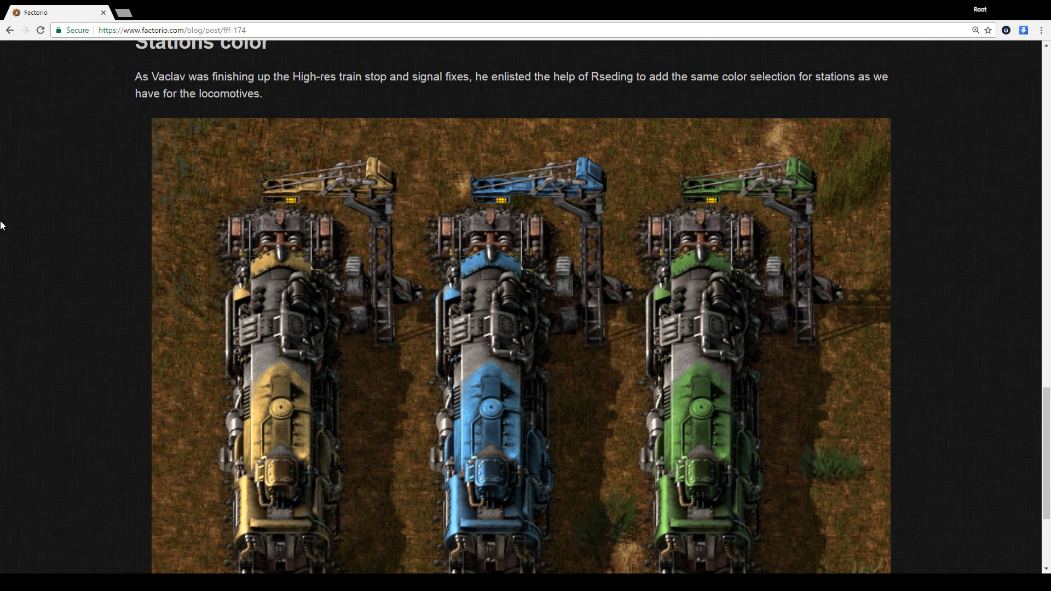
{"action": "mouse_move", "coordinate": [4, 238]}
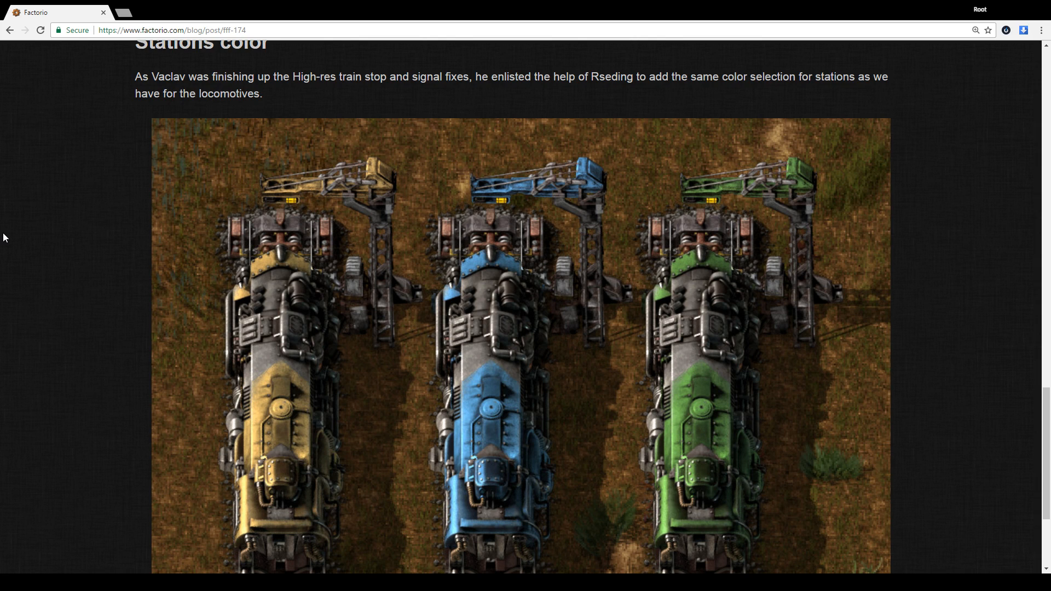
{"action": "mouse_move", "coordinate": [5, 213]}
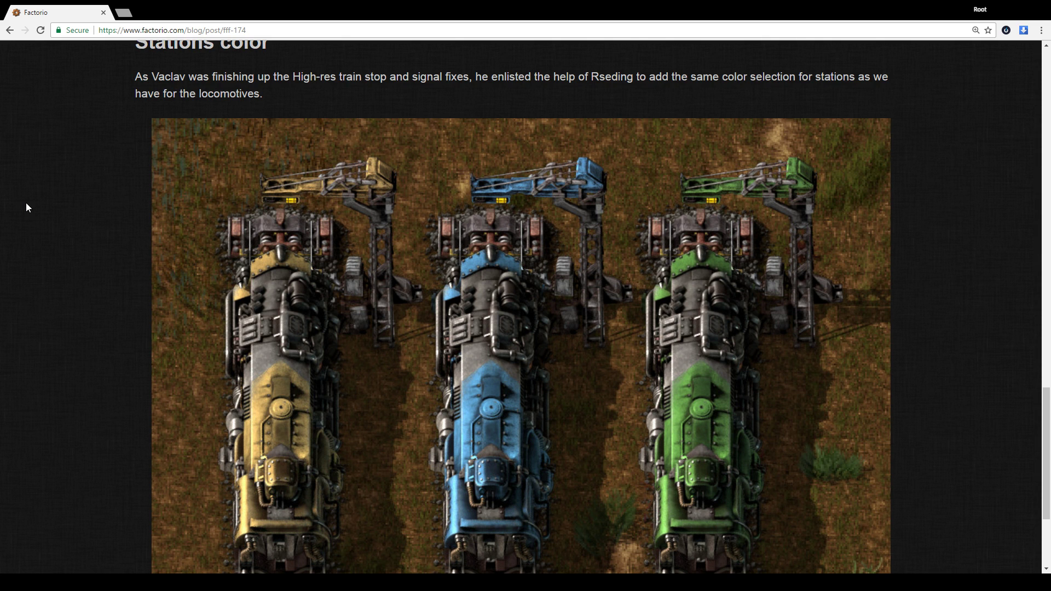
{"action": "scroll", "scroll_direction": "down", "scroll_amount": 3}
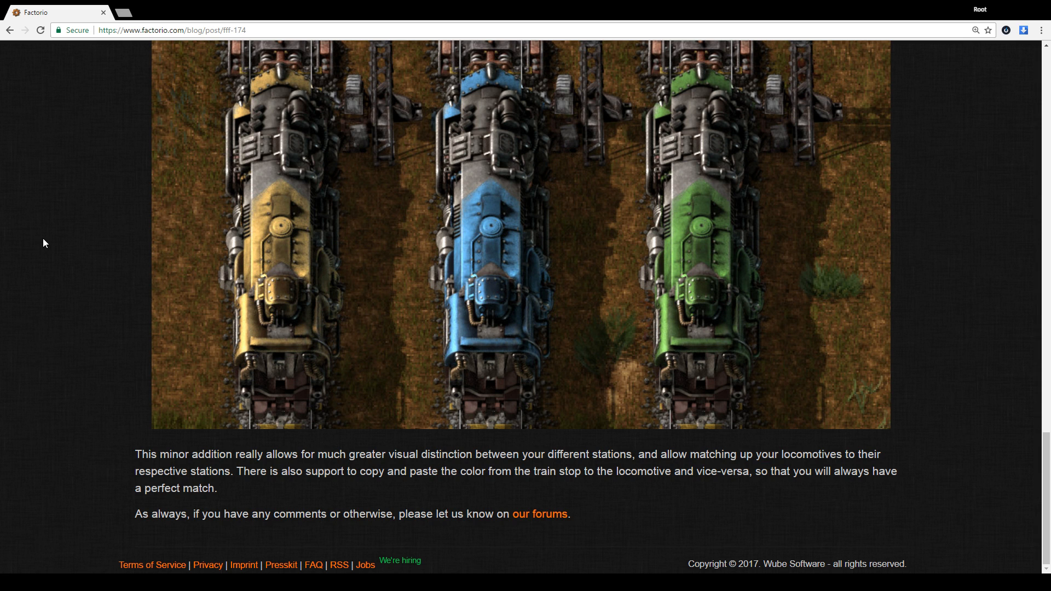
{"action": "scroll", "scroll_direction": "up", "scroll_amount": 3}
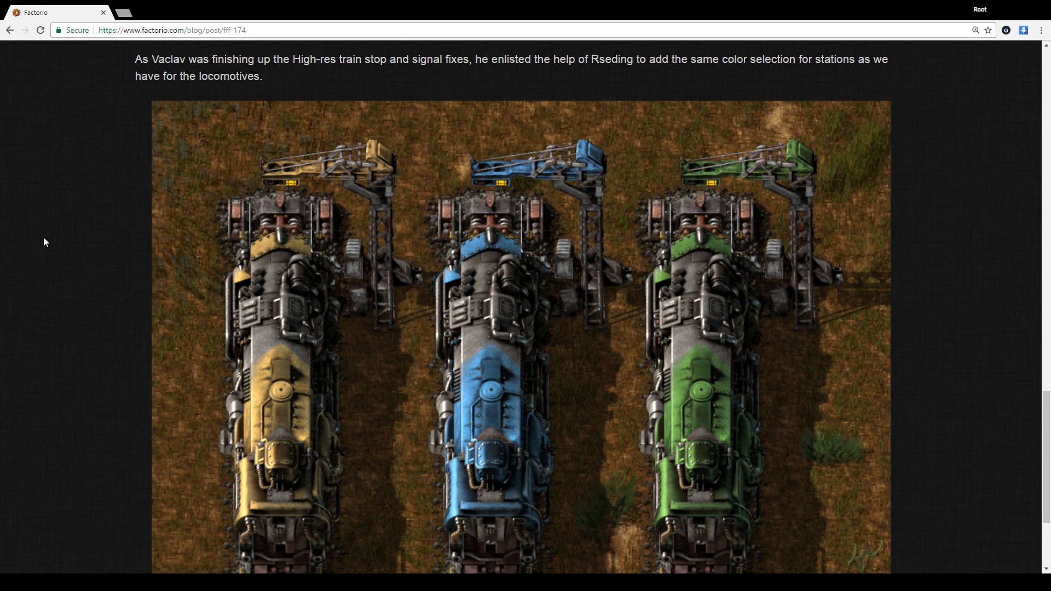
{"action": "mouse_move", "coordinate": [37, 229]}
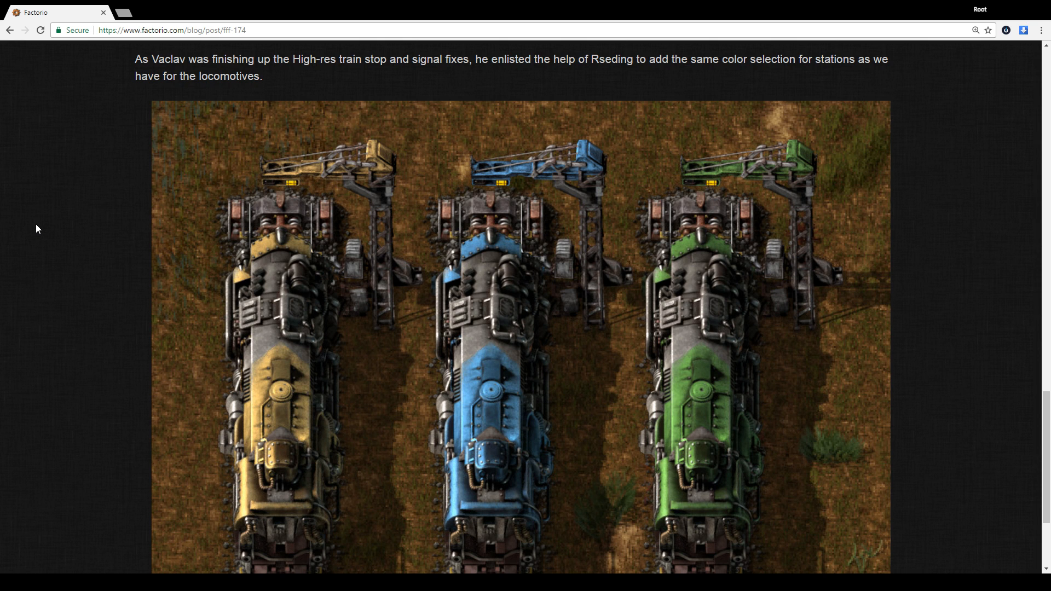
{"action": "scroll", "scroll_direction": "down", "scroll_amount": 3}
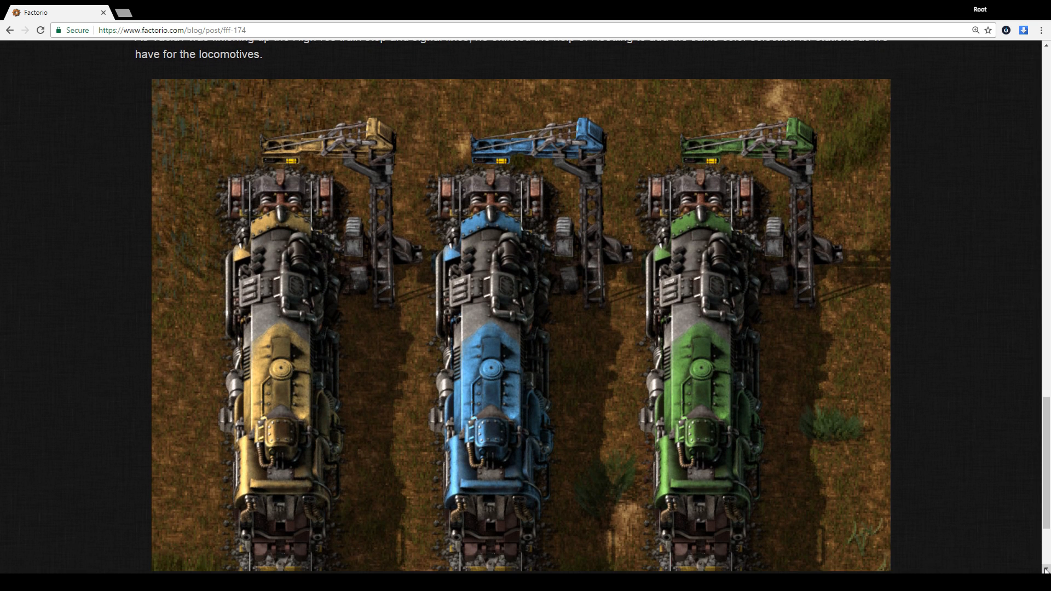
{"action": "scroll", "scroll_direction": "down", "scroll_amount": 3}
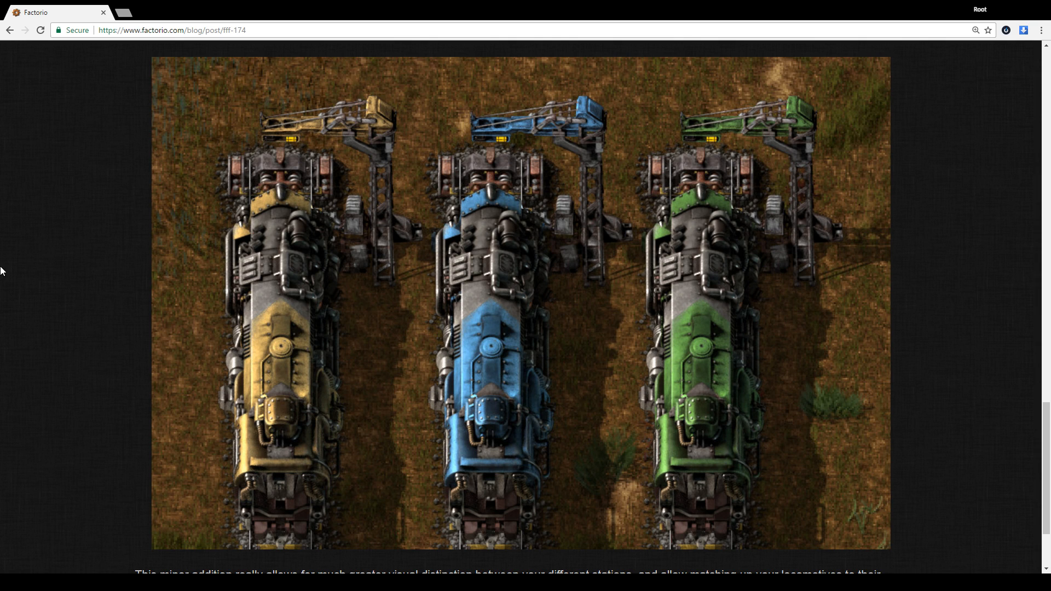
{"action": "scroll", "scroll_direction": "up", "scroll_amount": 3}
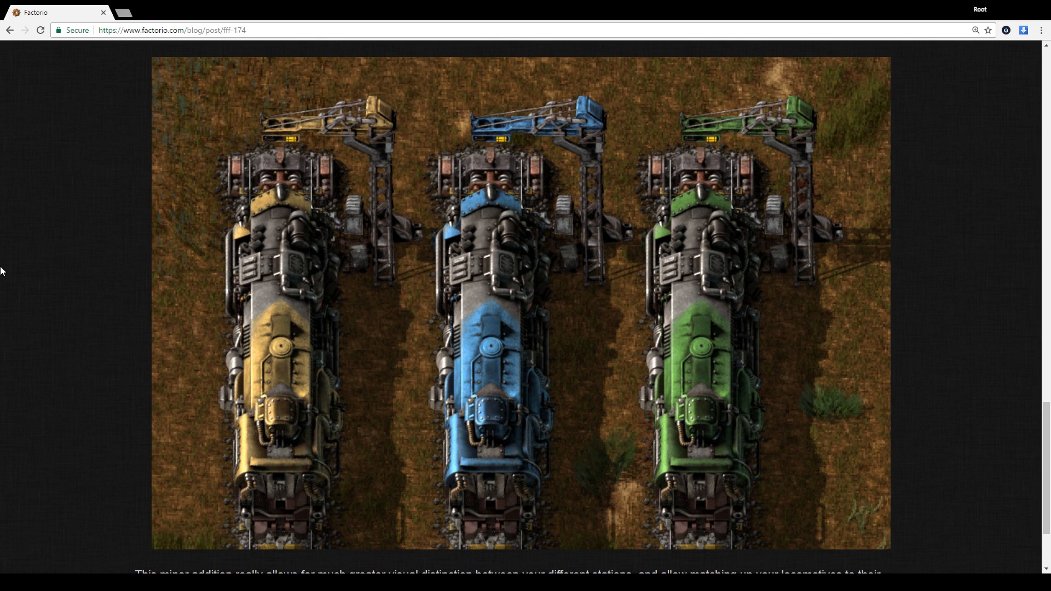
{"action": "mouse_move", "coordinate": [6, 31]}
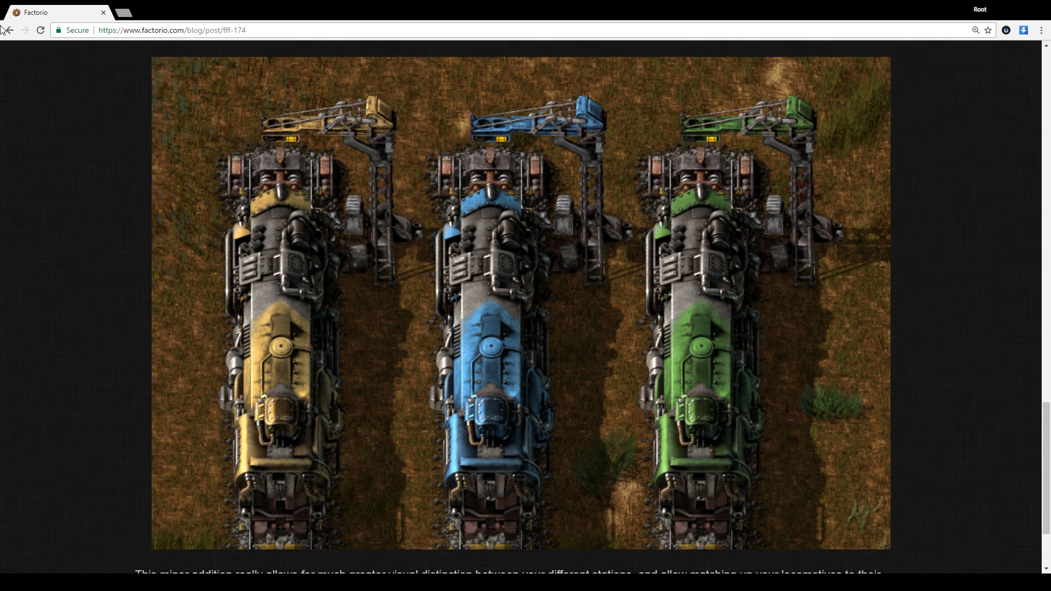
{"action": "scroll", "scroll_direction": "down", "scroll_amount": 3}
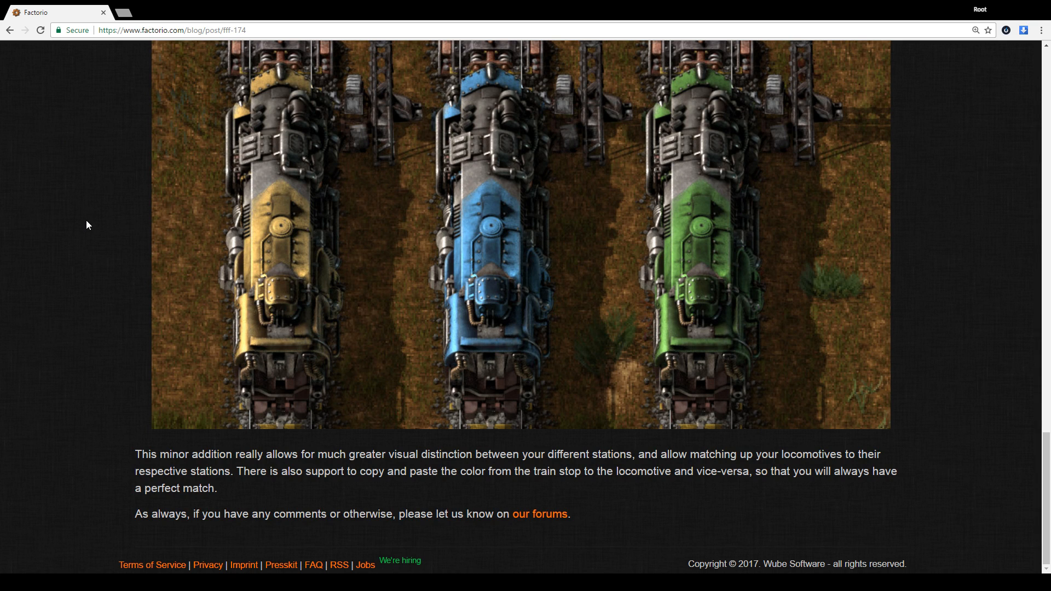
{"action": "mouse_move", "coordinate": [583, 506]}
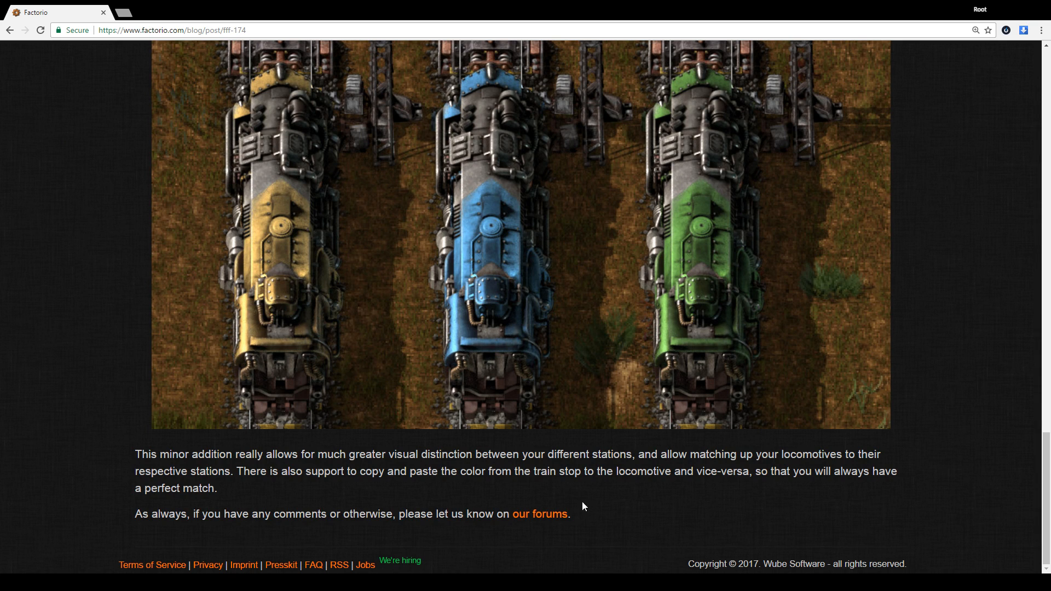
{"action": "mouse_move", "coordinate": [557, 467]}
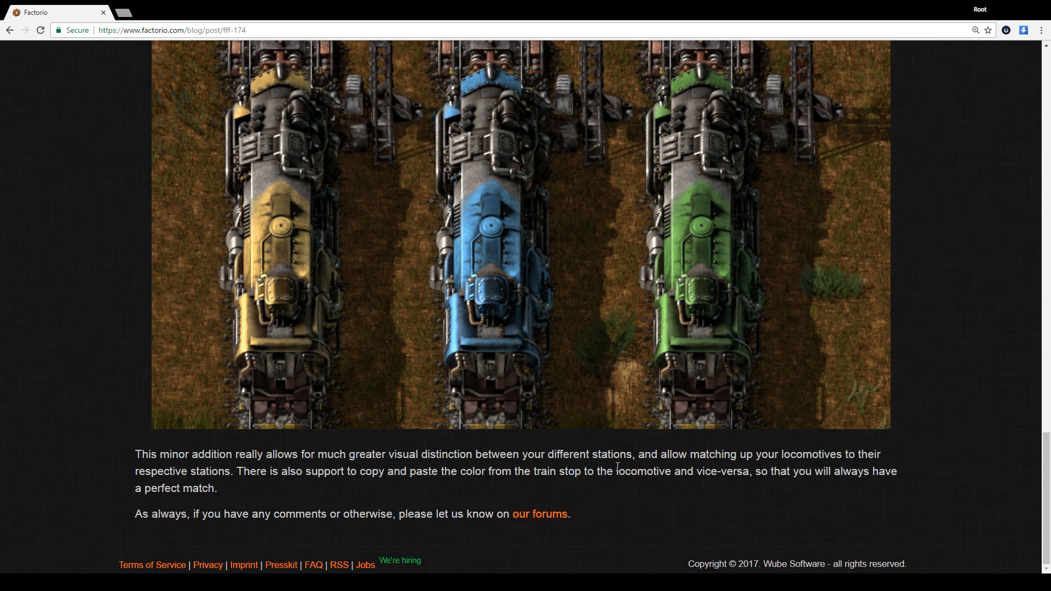
{"action": "mouse_move", "coordinate": [593, 467]}
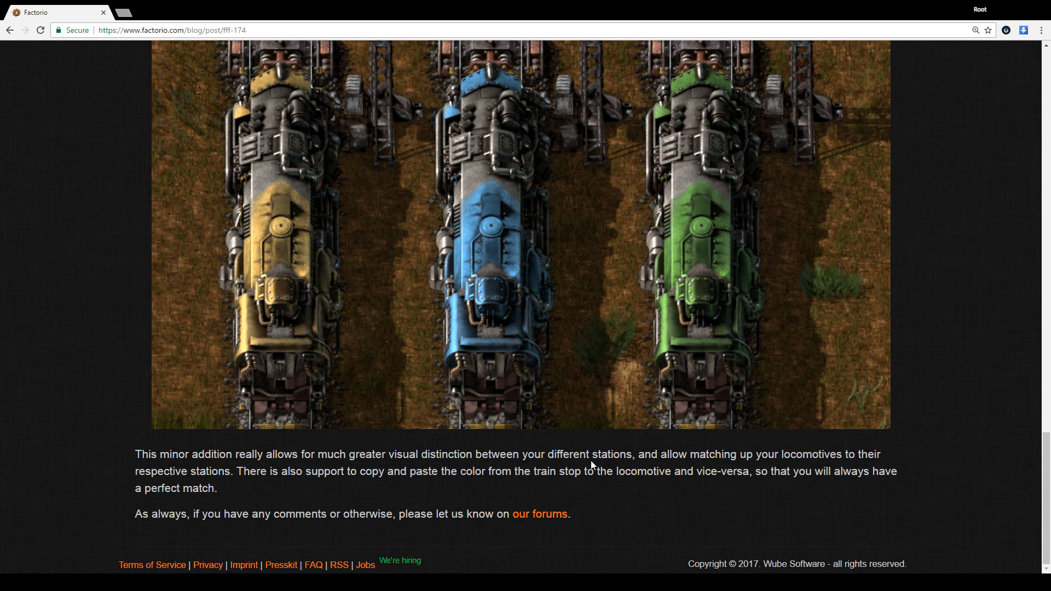
{"action": "scroll", "scroll_direction": "up", "scroll_amount": 3}
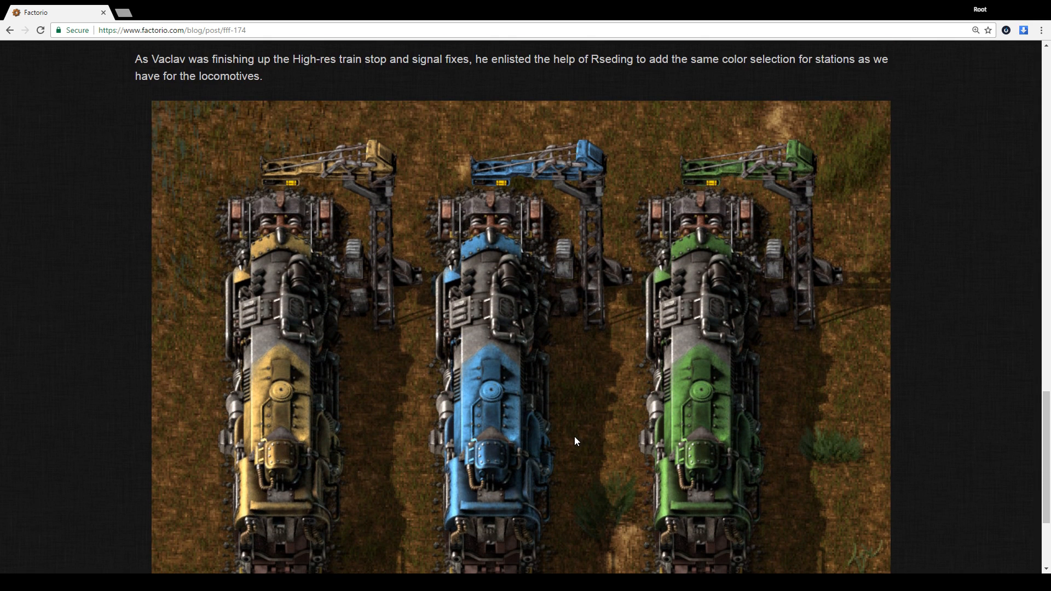
{"action": "scroll", "scroll_direction": "down", "scroll_amount": 3}
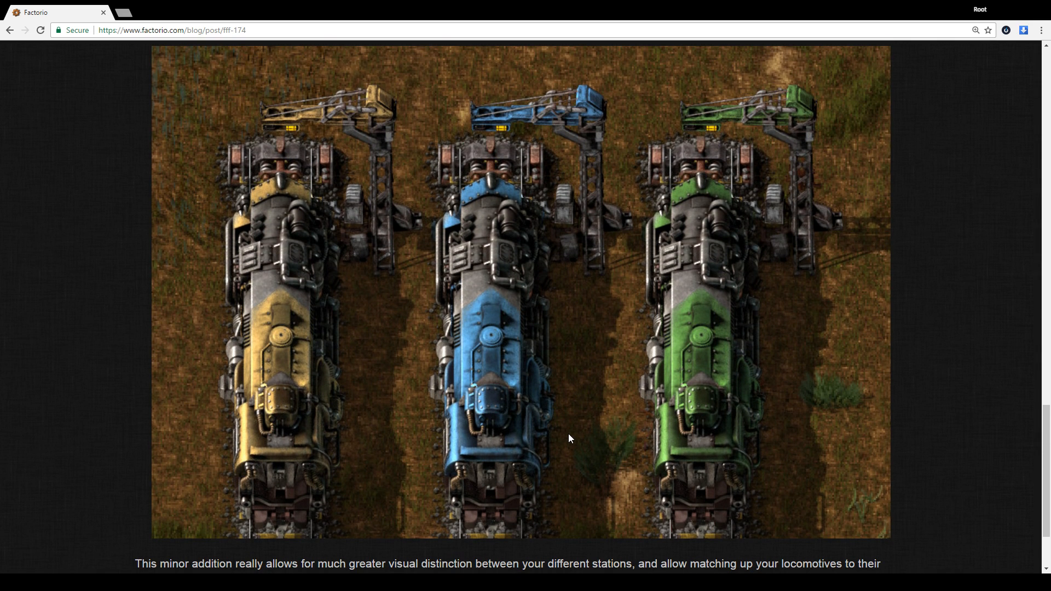